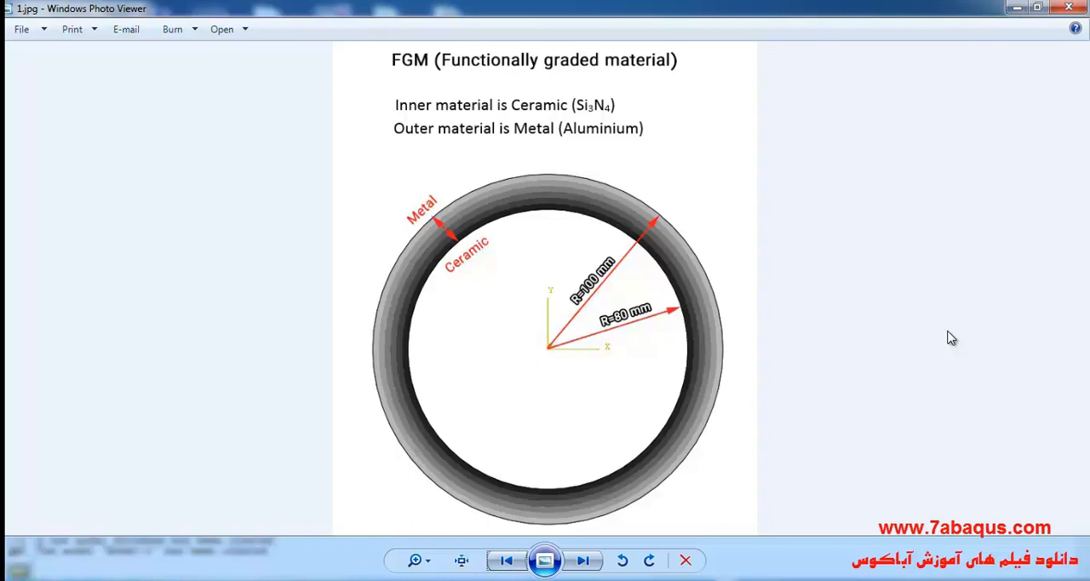
{"action": "mouse_move", "coordinate": [820, 247]}
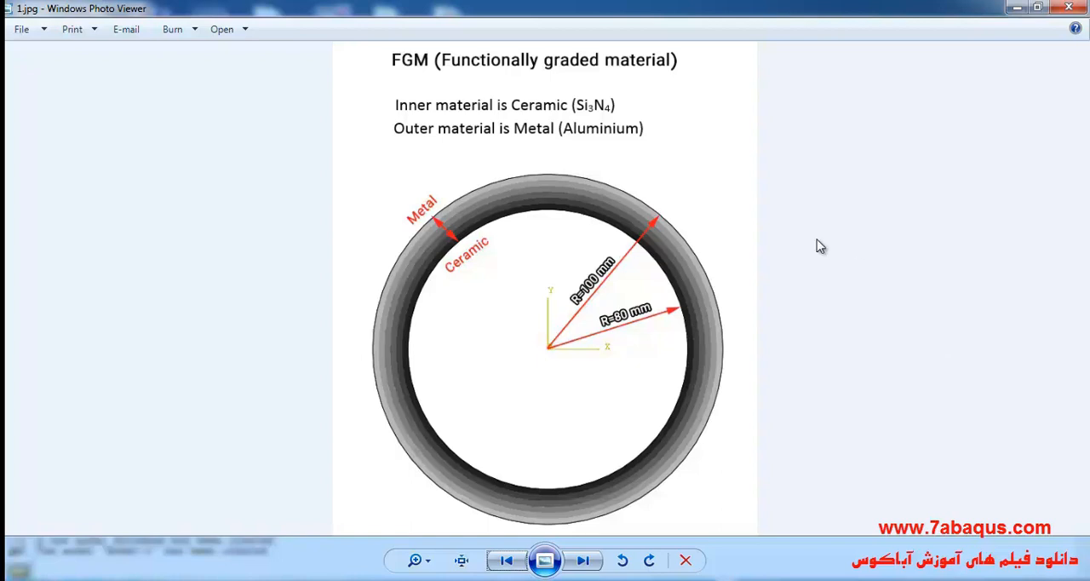
{"action": "mouse_move", "coordinate": [522, 119]}
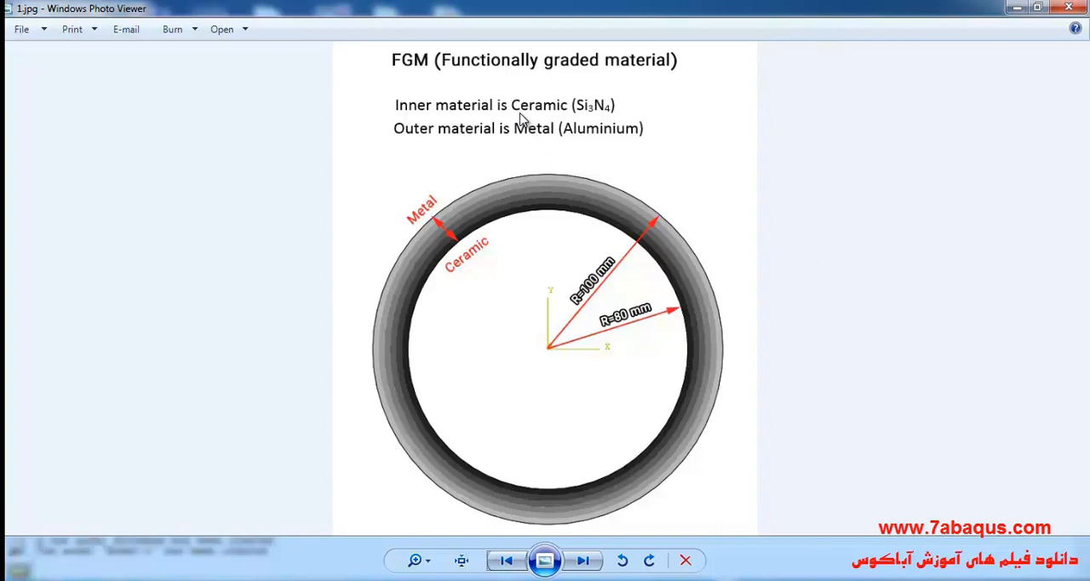
{"action": "mouse_move", "coordinate": [432, 191]}
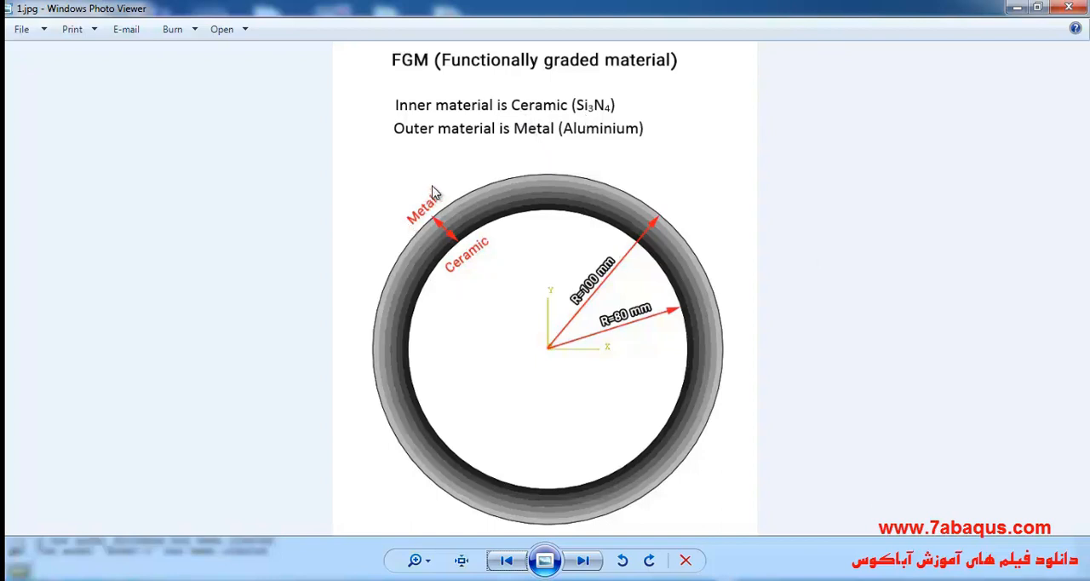
{"action": "mouse_move", "coordinate": [450, 211]}
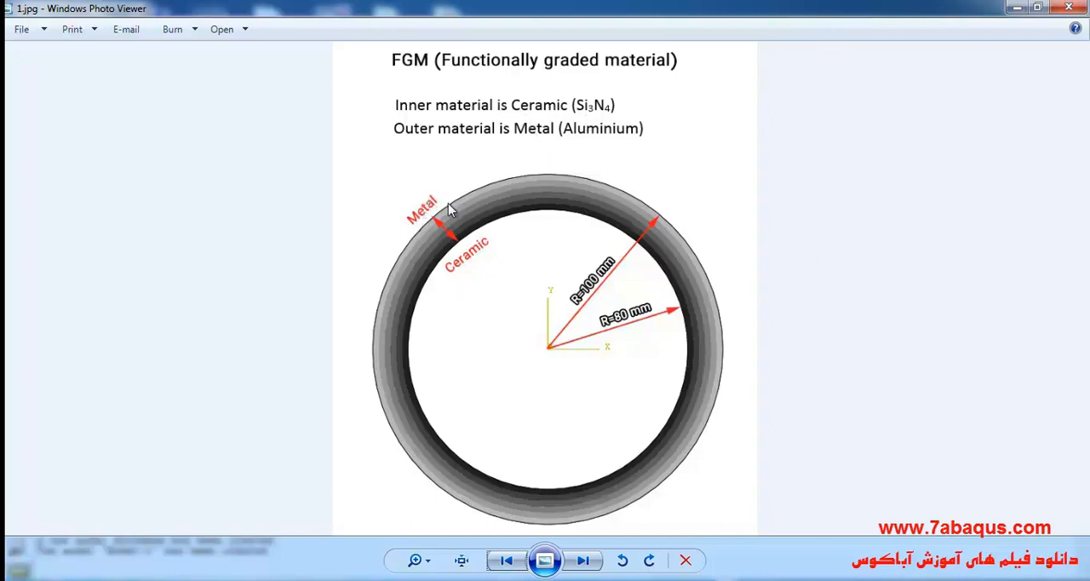
{"action": "mouse_move", "coordinate": [399, 476]}
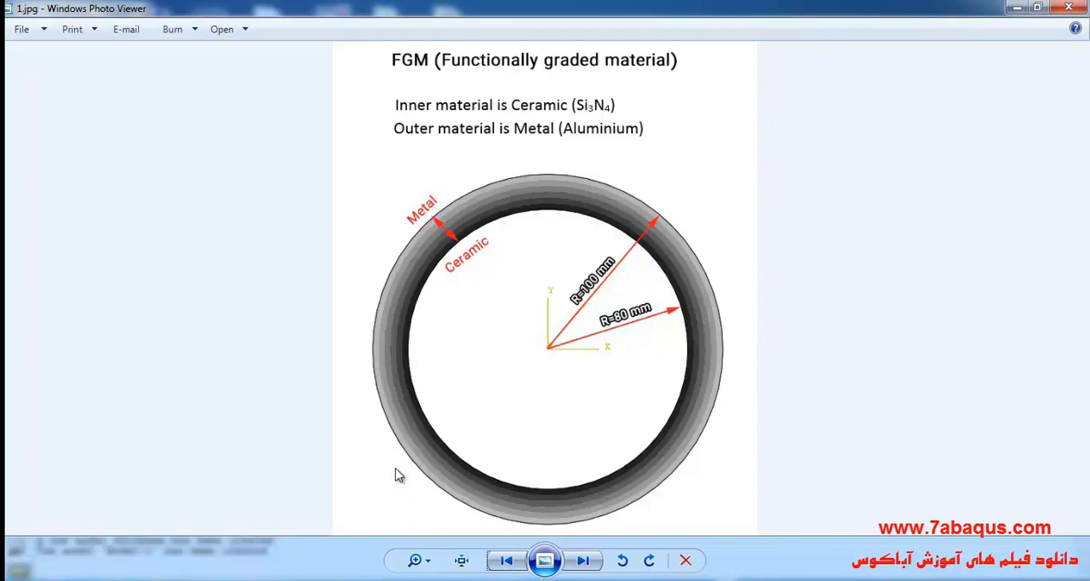
Advance from the FGM ring sketch to the FV1 contour image, then bring up the Abaqus tube model.
{"action": "left_click", "coordinate": [582, 559]}
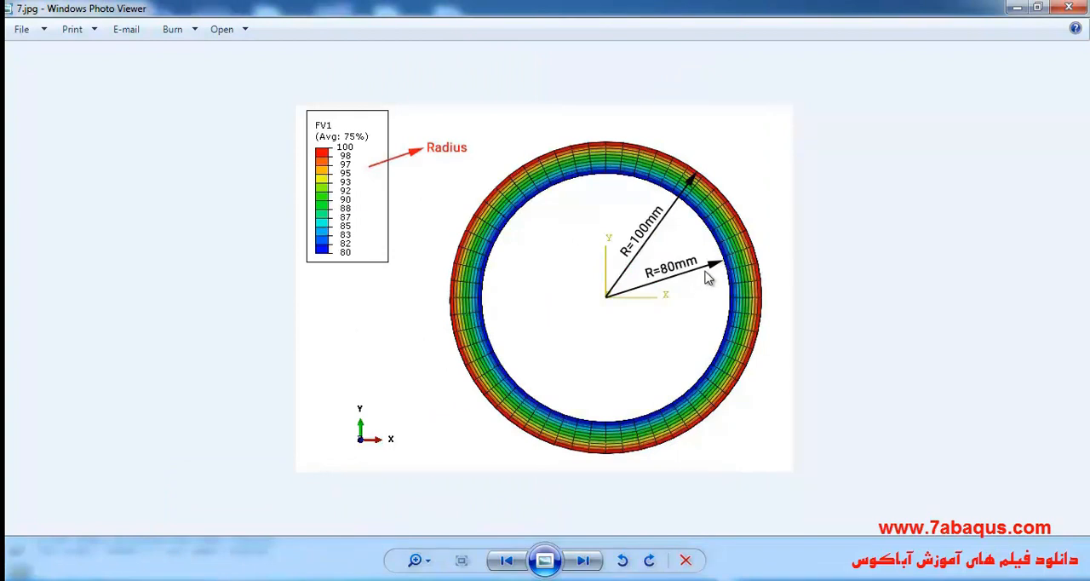
{"action": "mouse_move", "coordinate": [703, 183]}
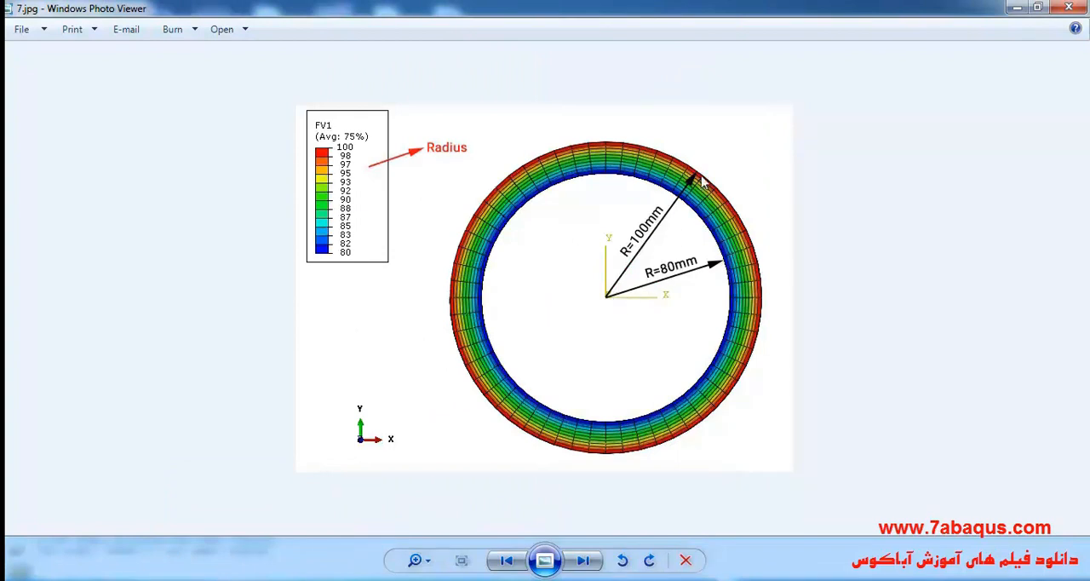
{"action": "mouse_move", "coordinate": [593, 356]}
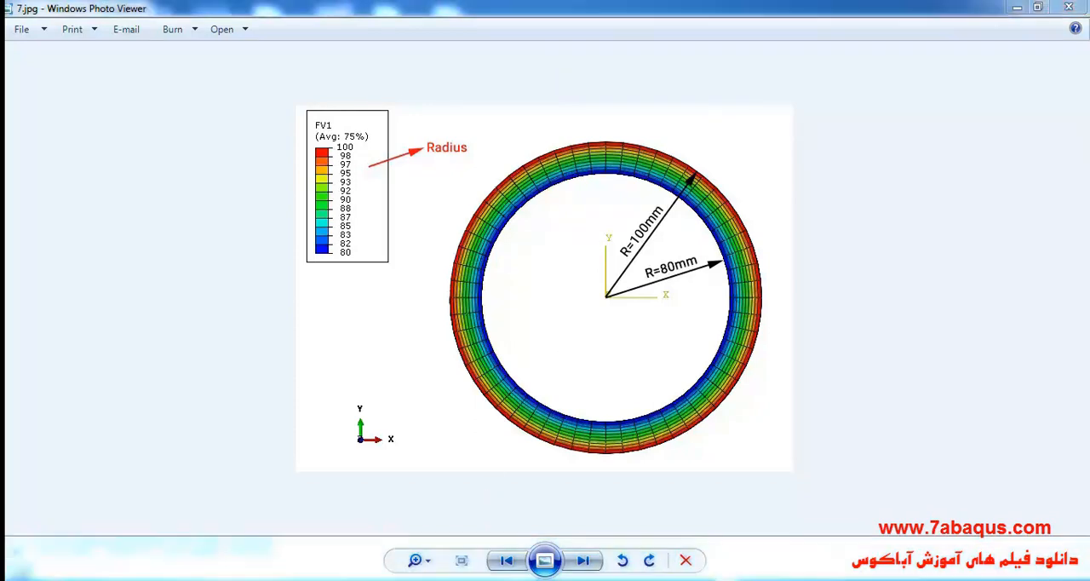
{"action": "left_click", "coordinate": [583, 560]}
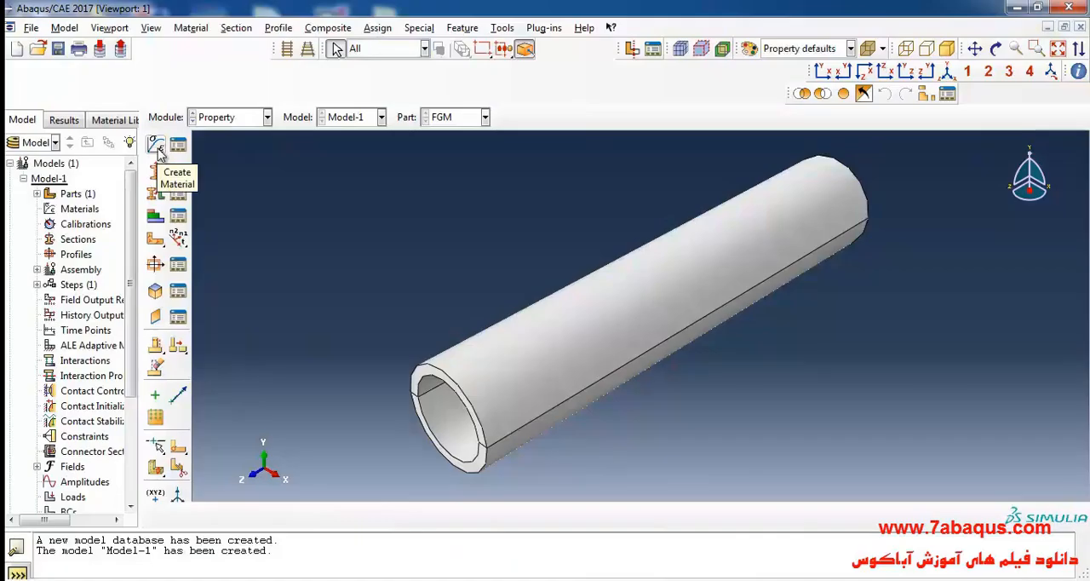
Create a new material in the Property module and name it FGM.
{"action": "left_click", "coordinate": [155, 145]}
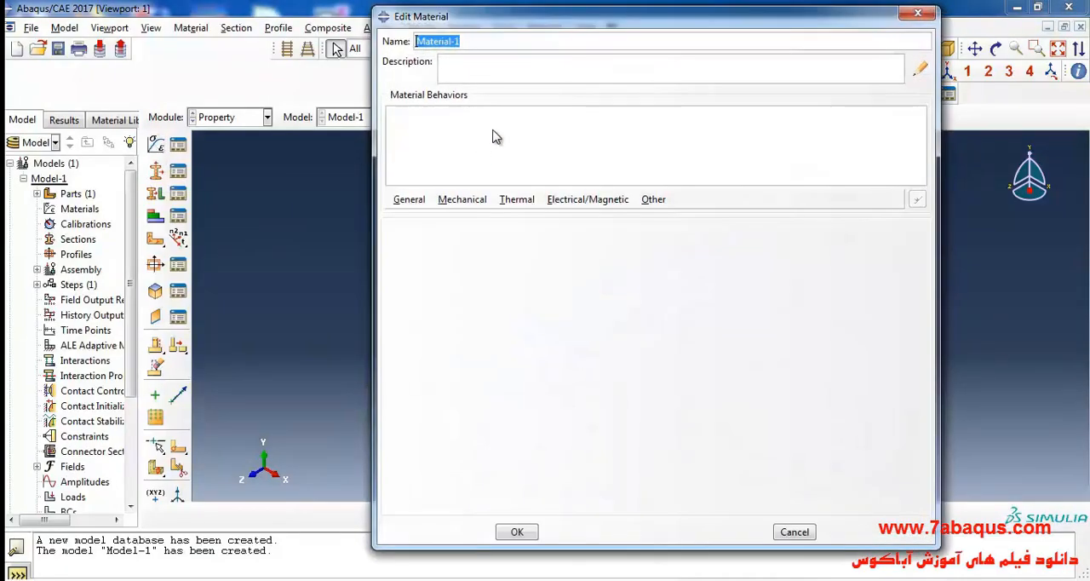
{"action": "type", "text": "F"}
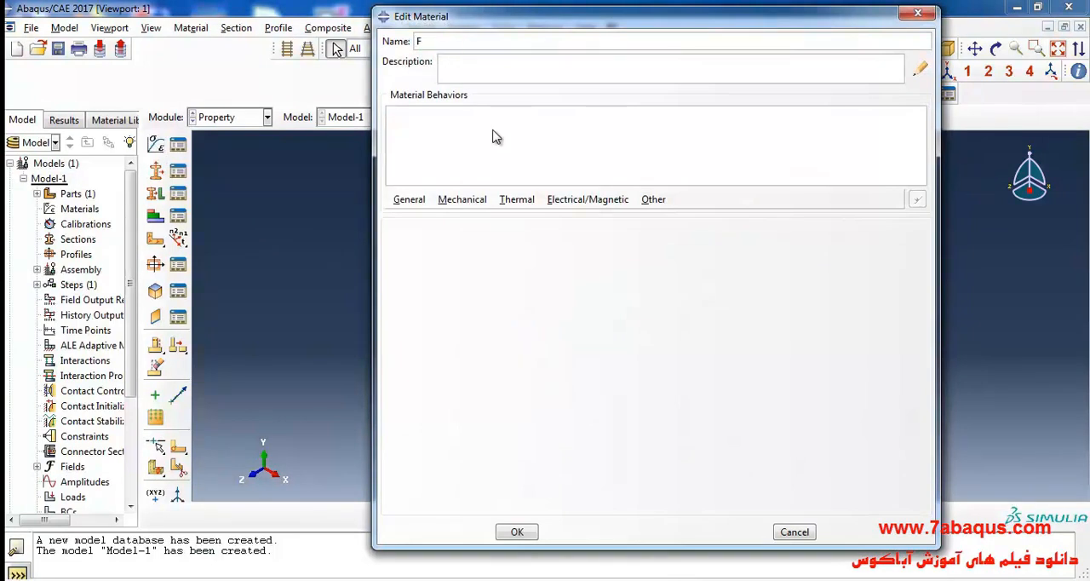
{"action": "type", "text": "GM"}
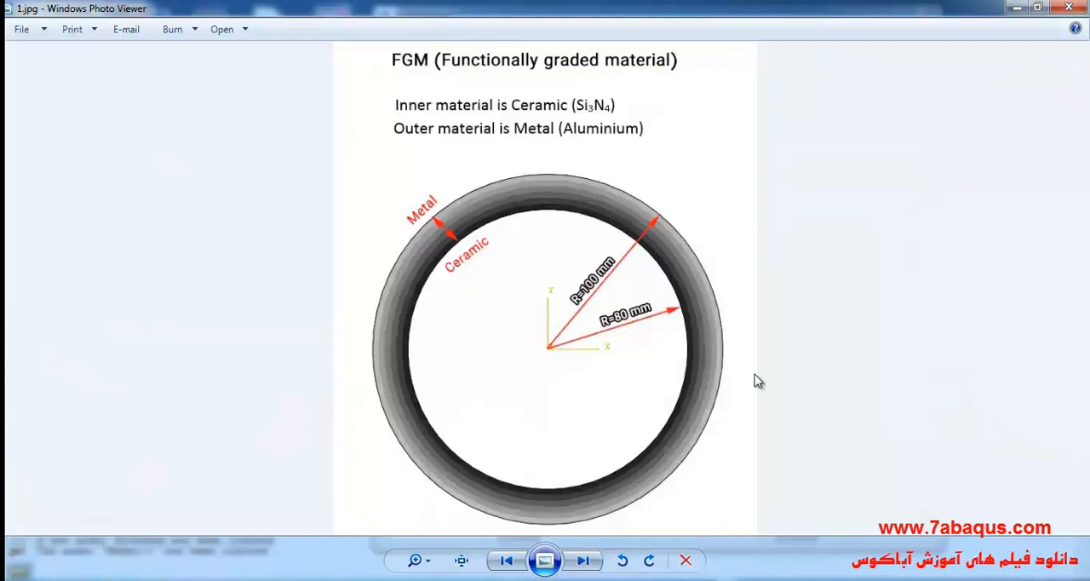
{"action": "mouse_move", "coordinate": [800, 360]}
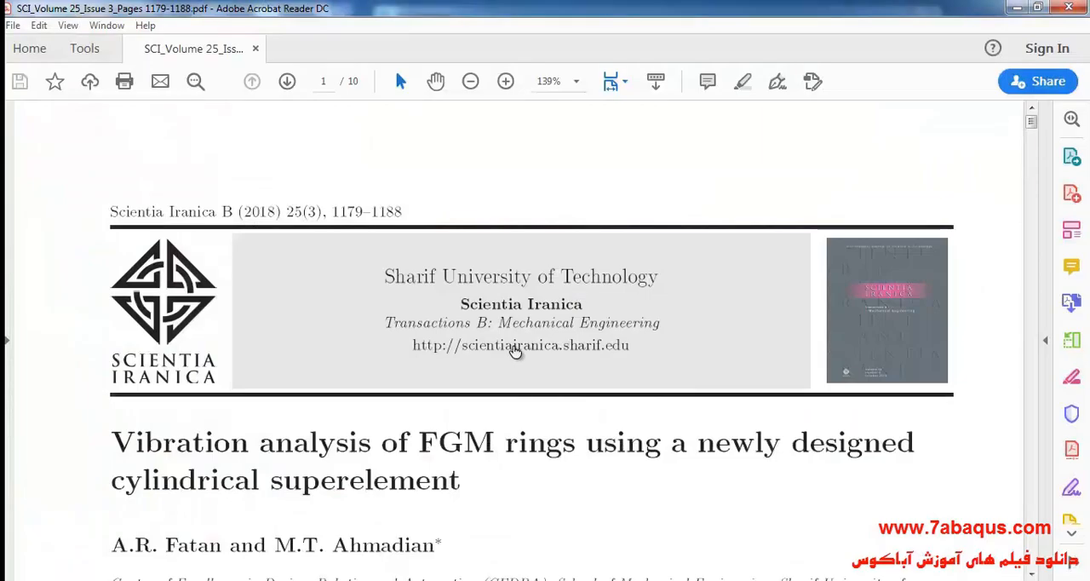
Scroll to page 7 with the FGM gradation equation (26) and zoom the page to 150%.
{"action": "scroll", "scroll_direction": "down", "scroll_amount": 3}
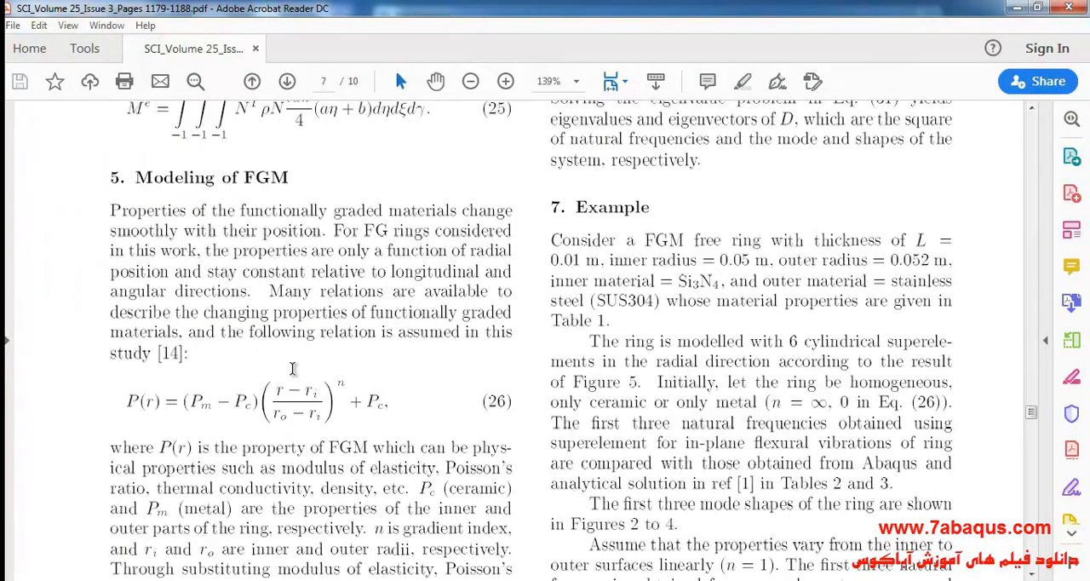
{"action": "scroll", "scroll_direction": "down", "scroll_amount": 3}
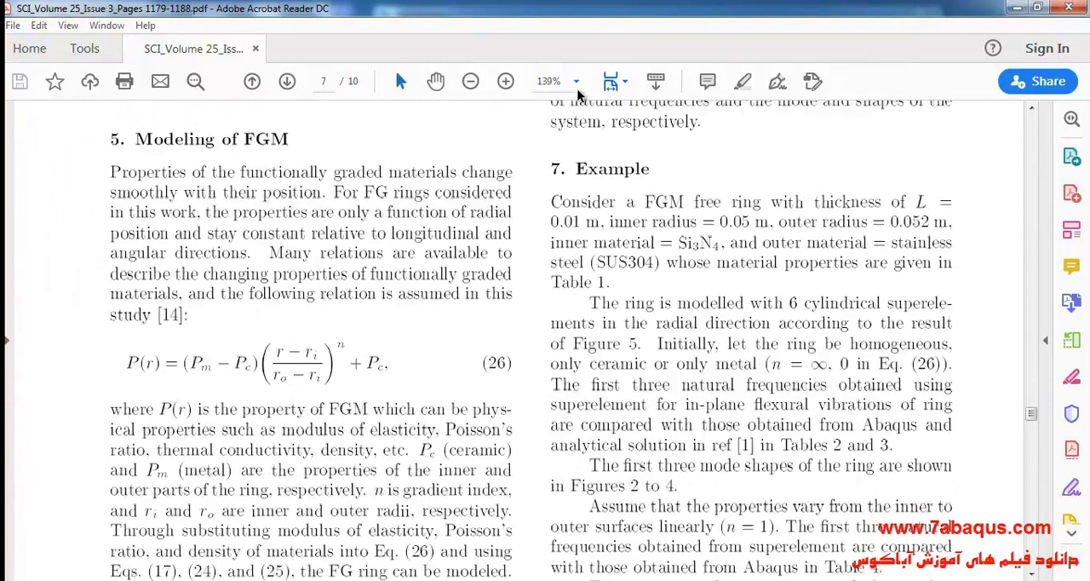
{"action": "left_click", "coordinate": [505, 81]}
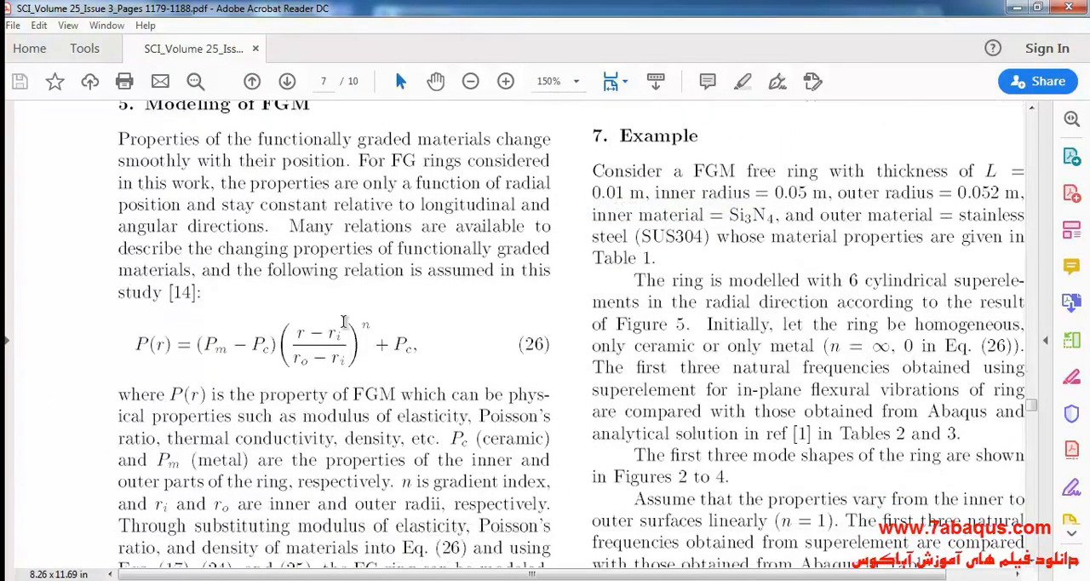
{"action": "left_click_drag", "start_coordinate": [135, 344], "coordinate": [232, 344]}
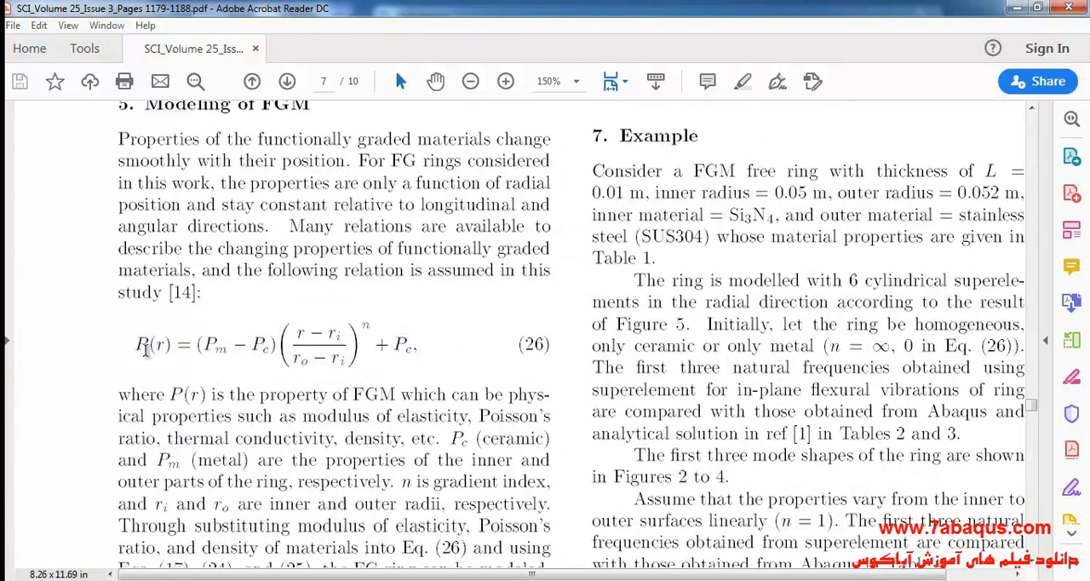
{"action": "mouse_move", "coordinate": [428, 368]}
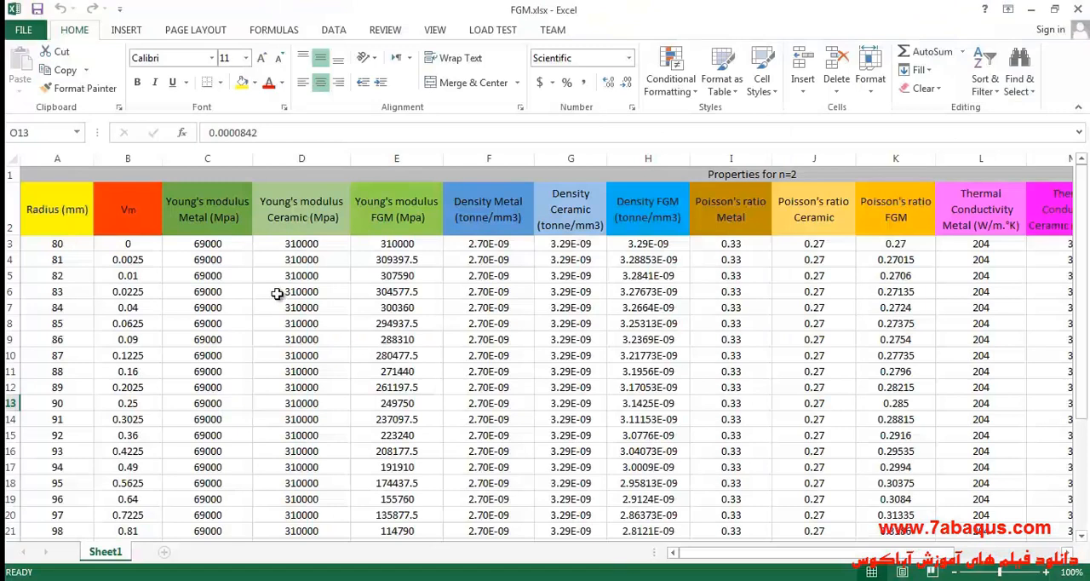
{"action": "mouse_move", "coordinate": [334, 336]}
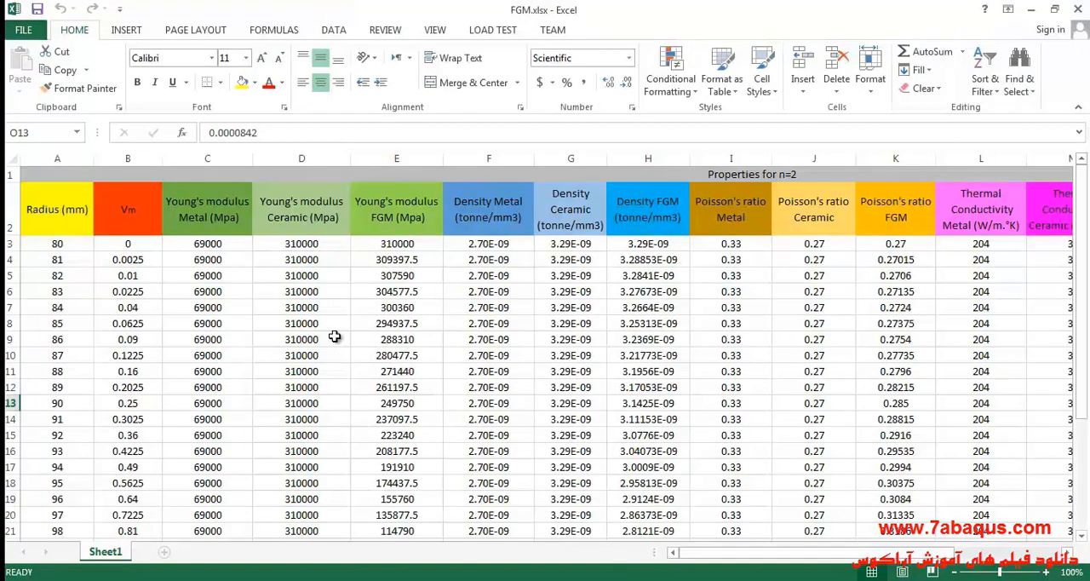
{"action": "mouse_move", "coordinate": [784, 560]}
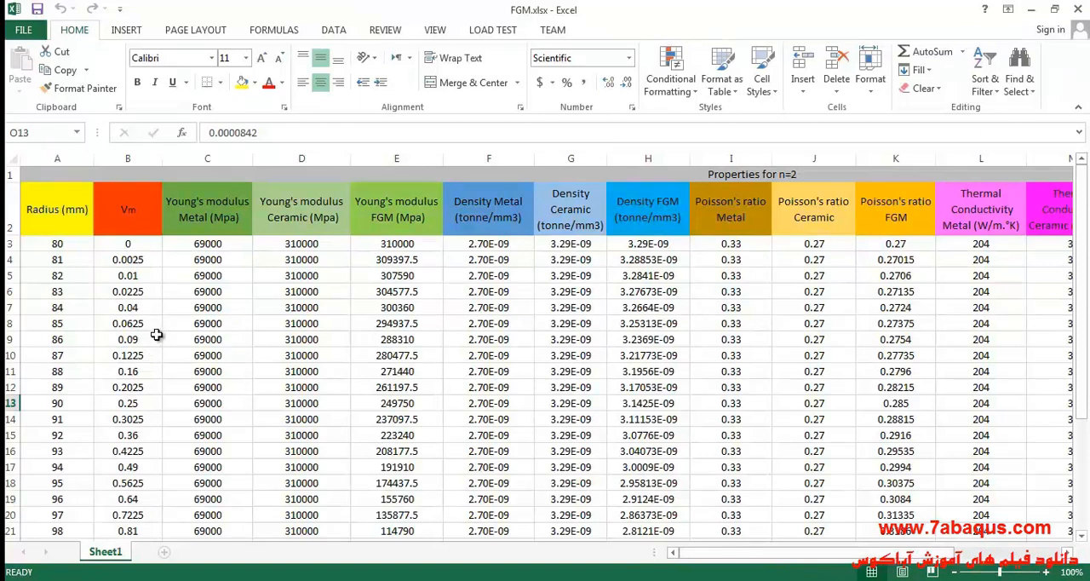
Select the radius values in column A, then the FGM Young's modulus values in column E from row 3 down.
{"action": "left_click_drag", "start_coordinate": [57, 244], "coordinate": [57, 259]}
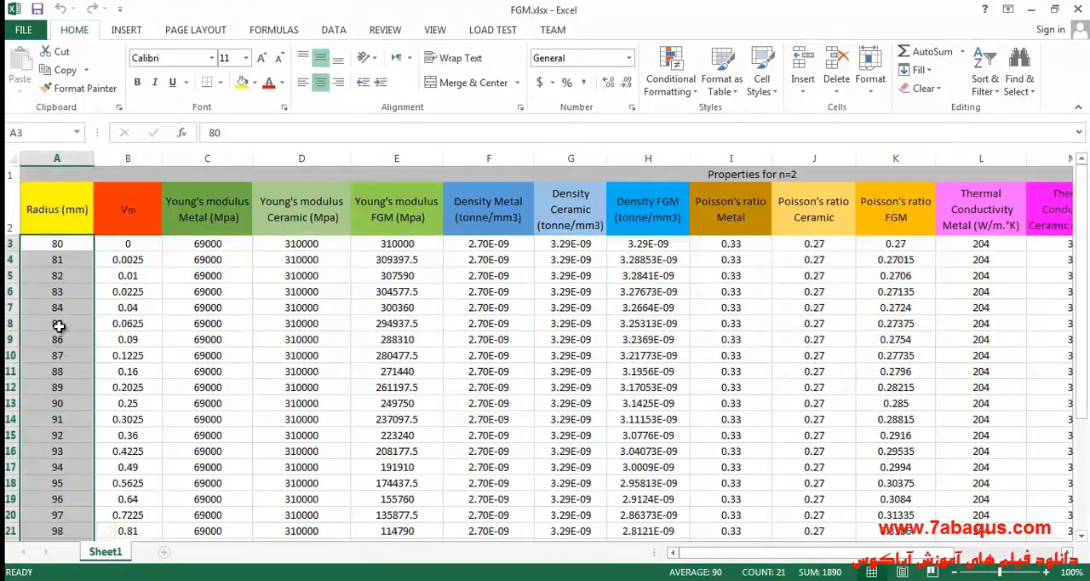
{"action": "scroll", "scroll_direction": "down", "scroll_amount": 3}
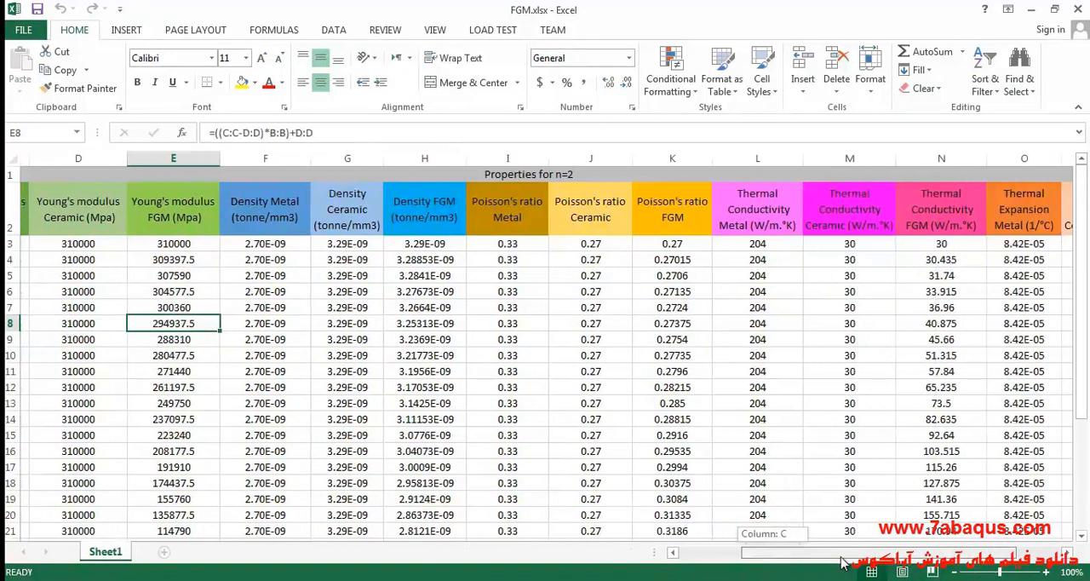
{"action": "scroll", "scroll_direction": "right", "scroll_amount": 3}
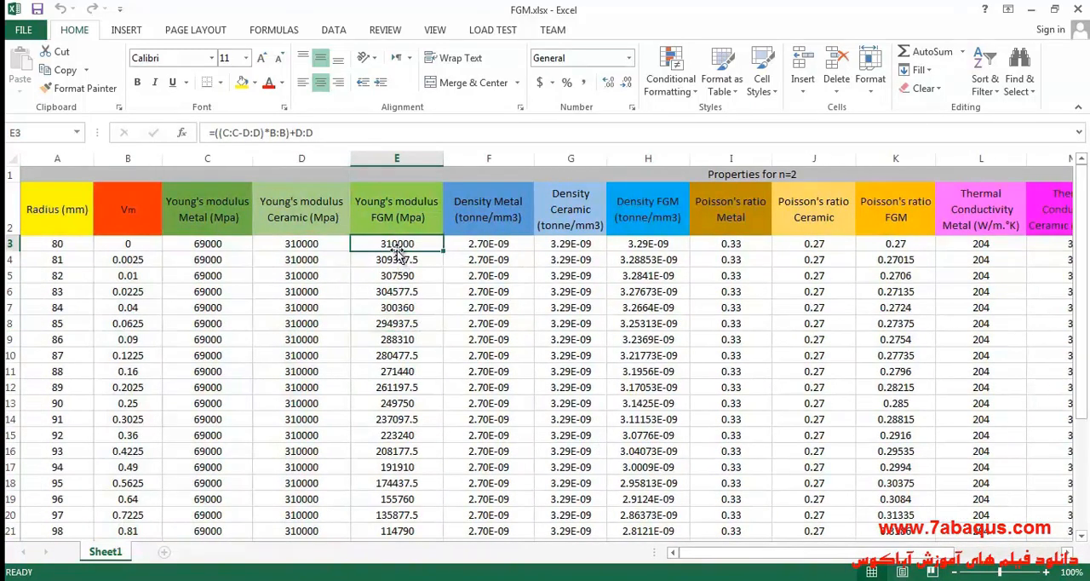
{"action": "left_click_drag", "start_coordinate": [397, 242], "coordinate": [397, 483]}
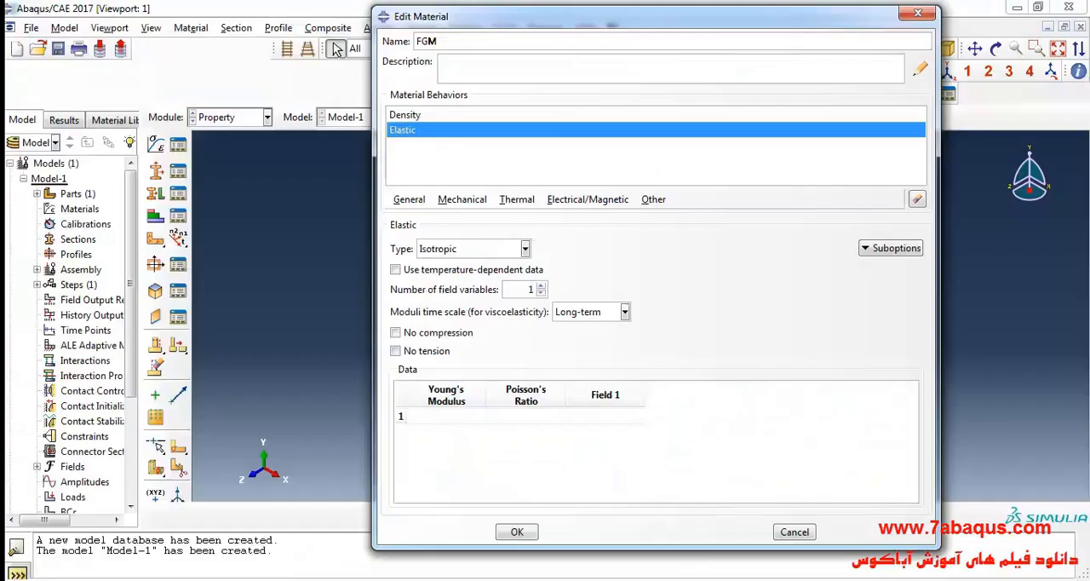
Paste the copied Young's modulus values into the FGM elastic data table.
{"action": "right_click", "coordinate": [426, 416]}
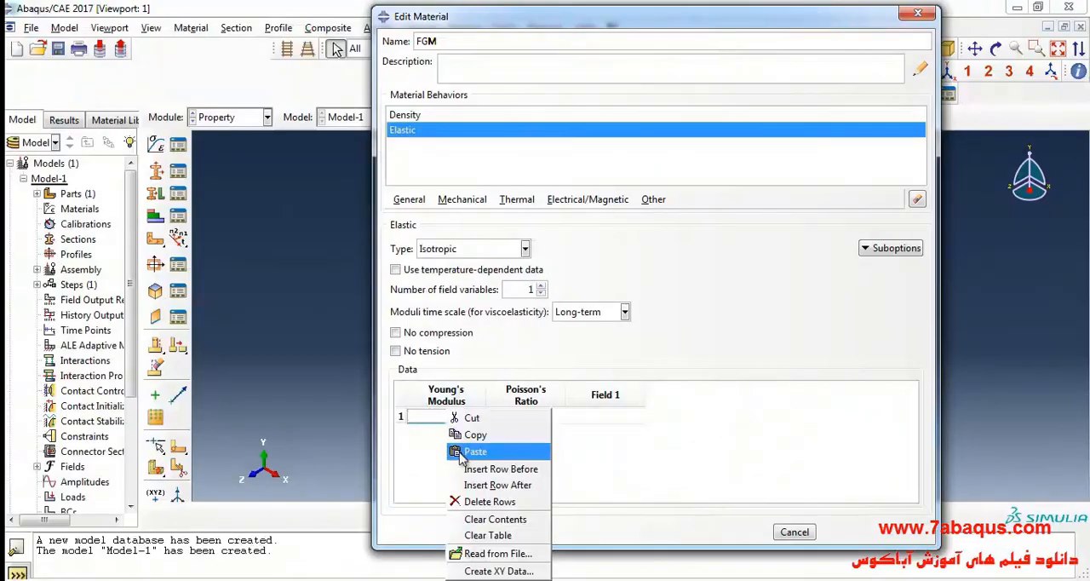
{"action": "left_click", "coordinate": [475, 451]}
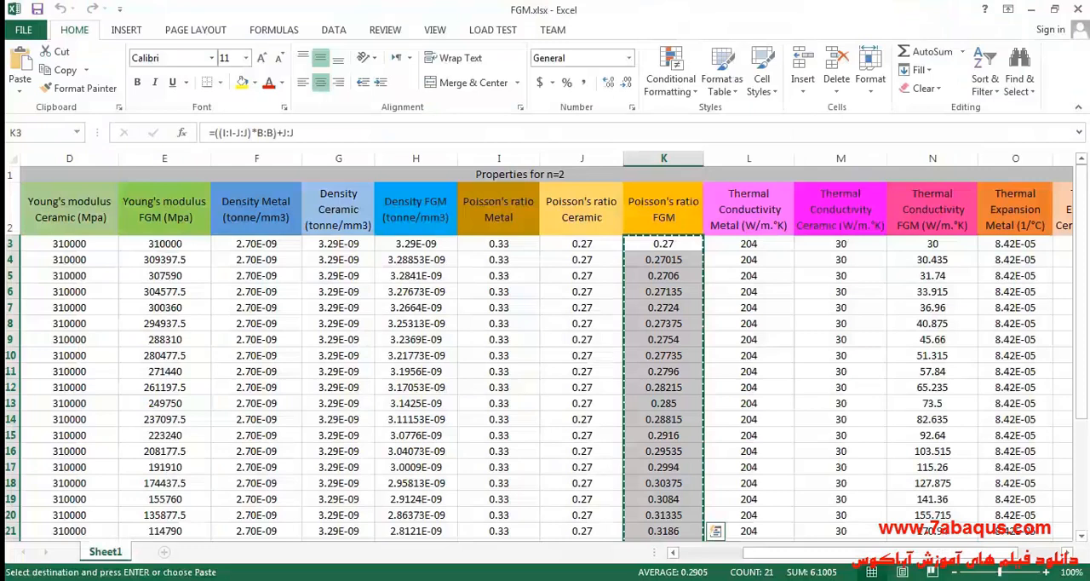
Scroll the Excel sheet sideways toward the Poisson's ratio column K.
{"action": "scroll", "scroll_direction": "left", "scroll_amount": 3}
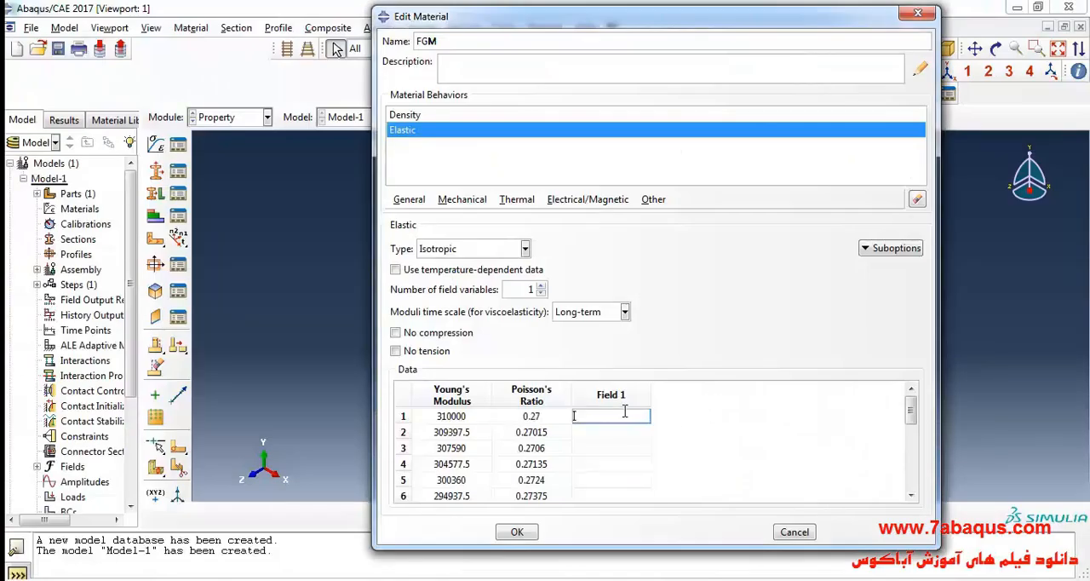
Enter Field 1 radii starting at 80 and add a General > User Defined Field behaviour to FGM.
{"action": "type", "text": "80"}
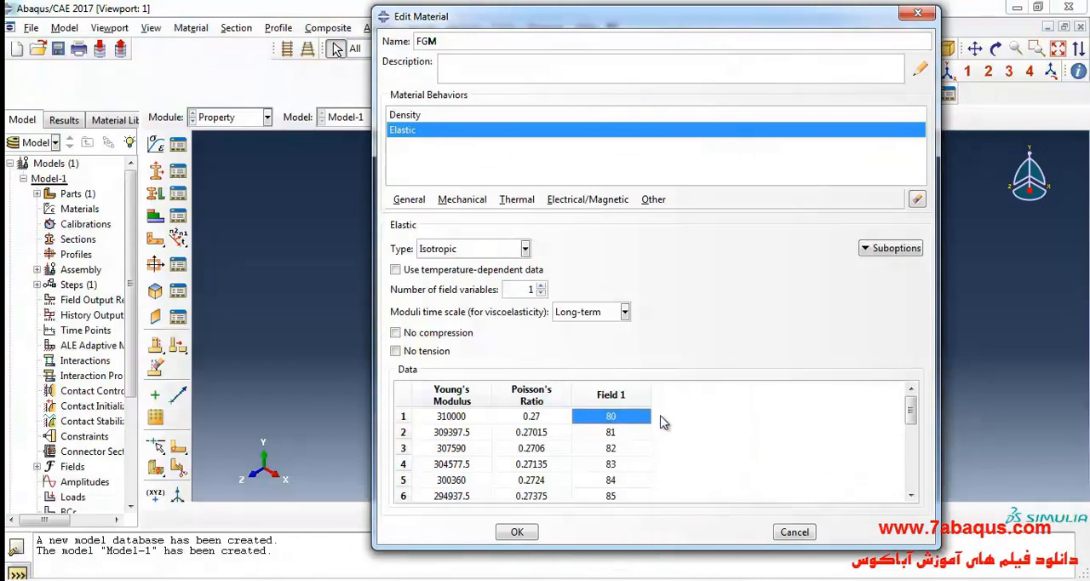
{"action": "scroll", "scroll_direction": "down", "scroll_amount": 3}
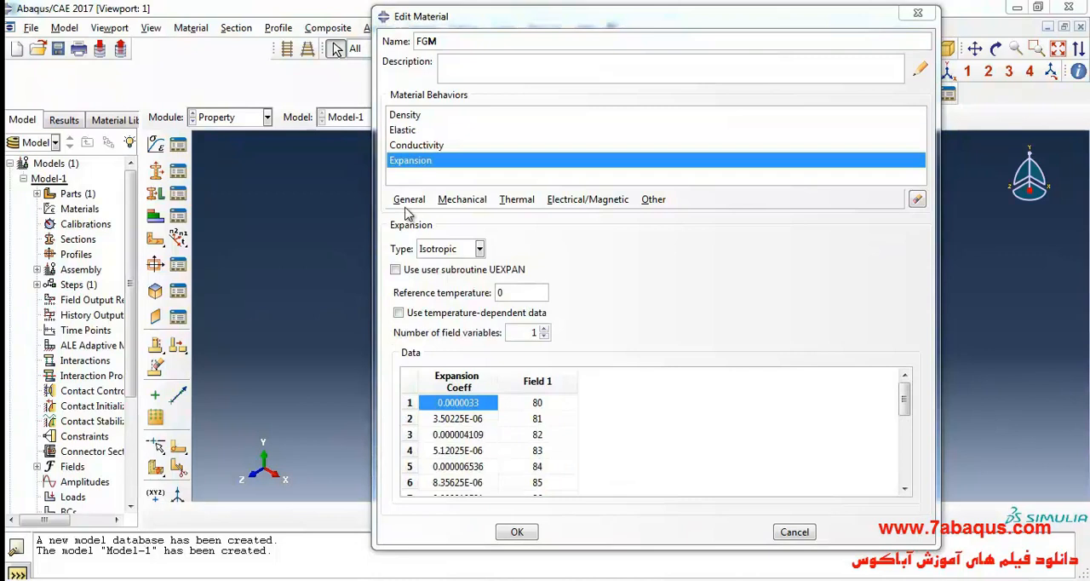
{"action": "left_click", "coordinate": [409, 198]}
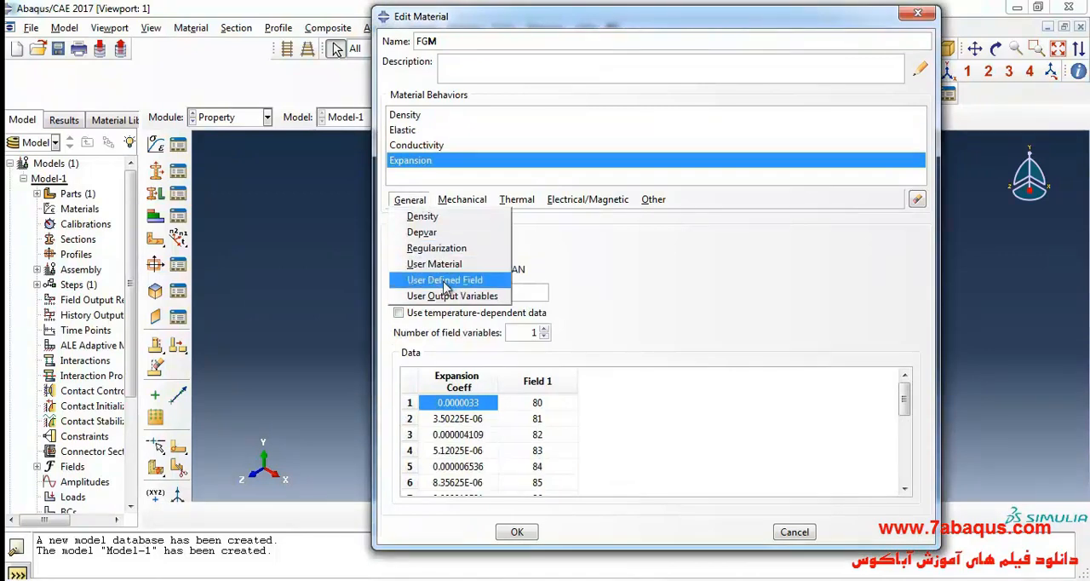
{"action": "left_click", "coordinate": [444, 279]}
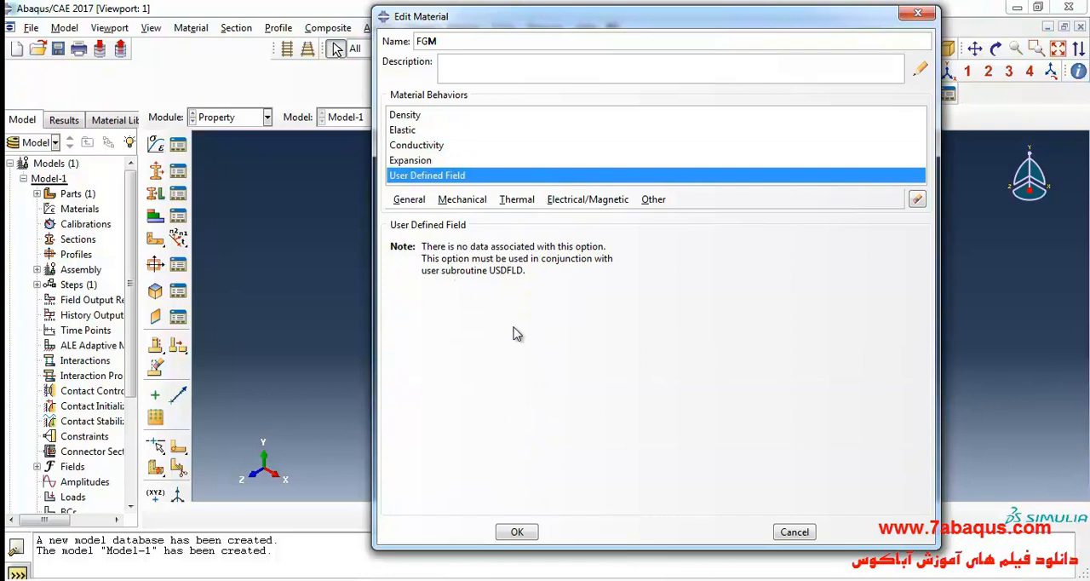
{"action": "mouse_move", "coordinate": [504, 322]}
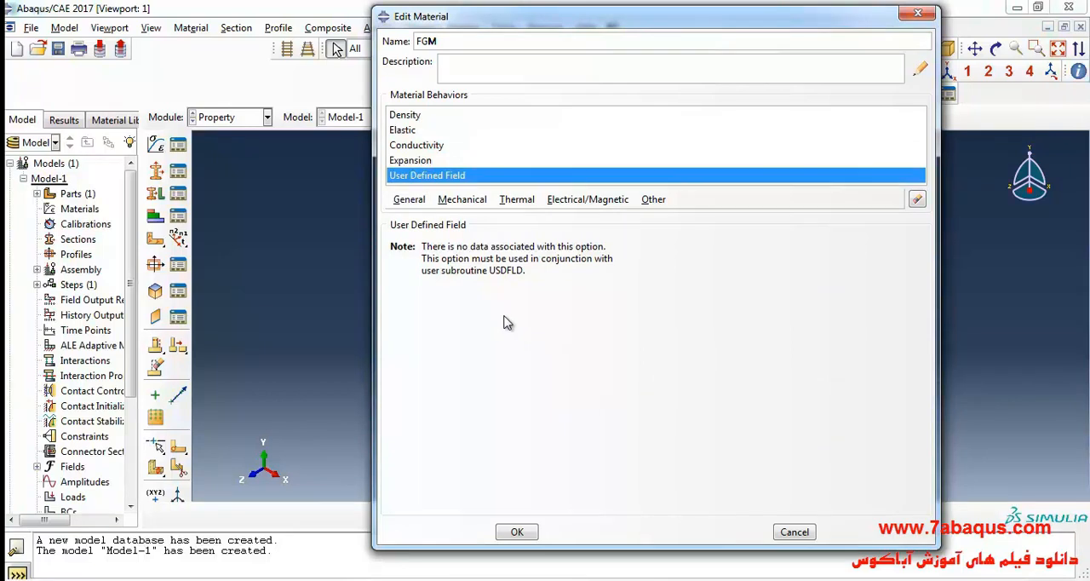
{"action": "mouse_move", "coordinate": [414, 136]}
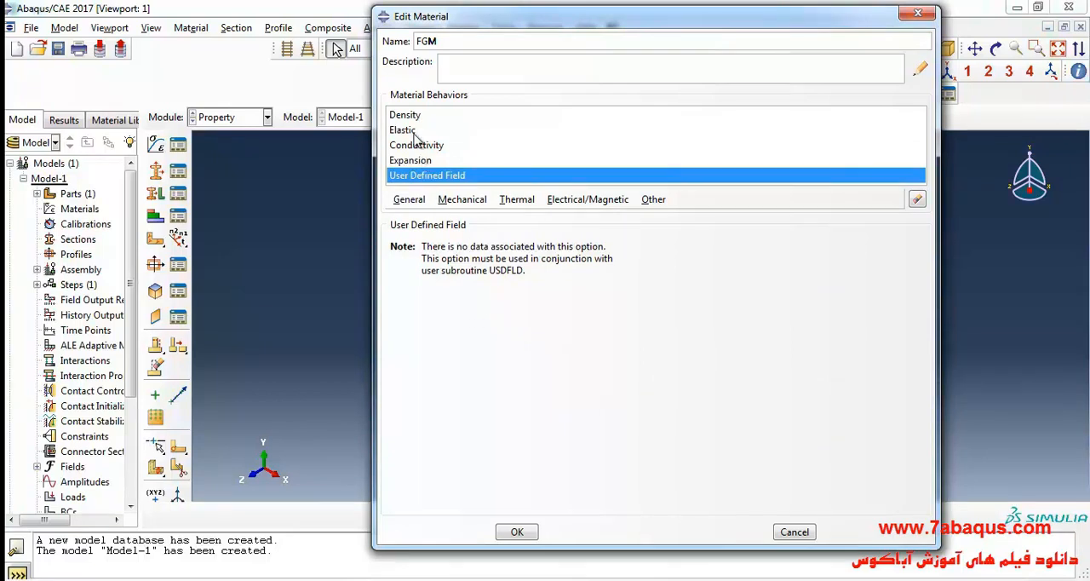
Review the Elastic, Conductivity and User Defined Field entries, then reopen the General behaviours list.
{"action": "left_click", "coordinate": [401, 129]}
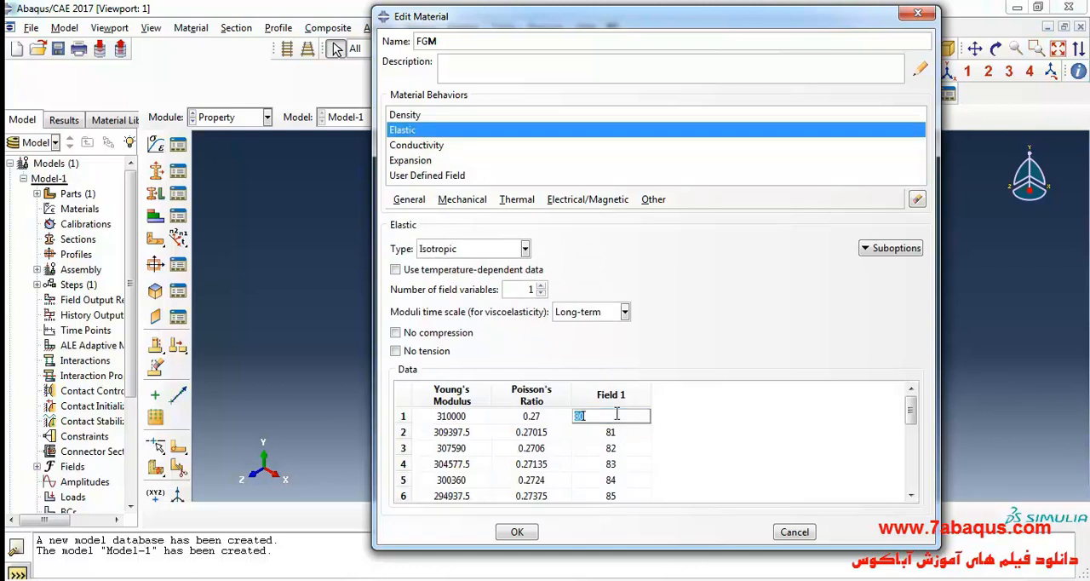
{"action": "left_click", "coordinate": [416, 144]}
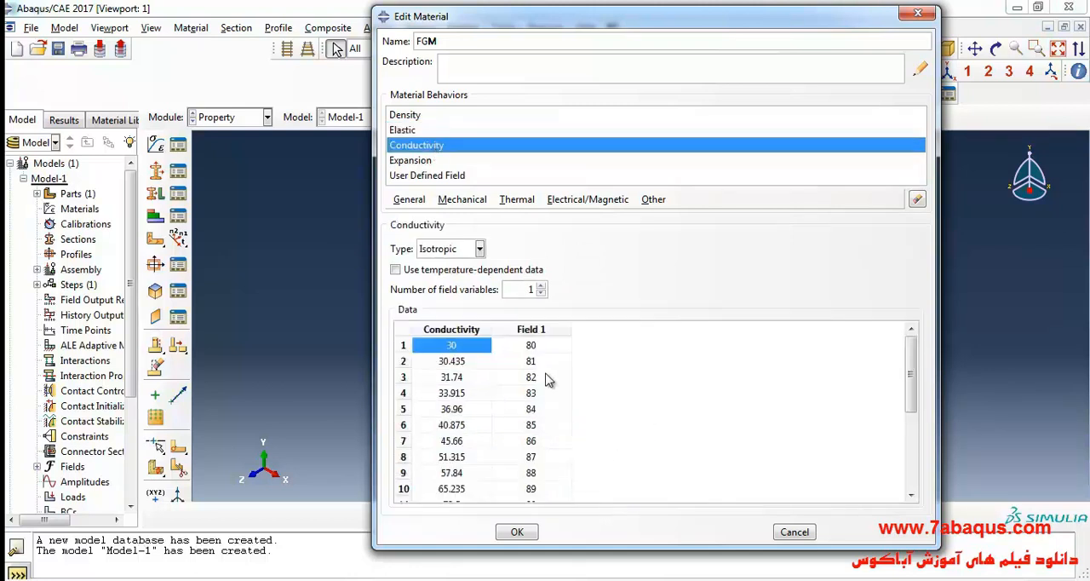
{"action": "left_click", "coordinate": [427, 175]}
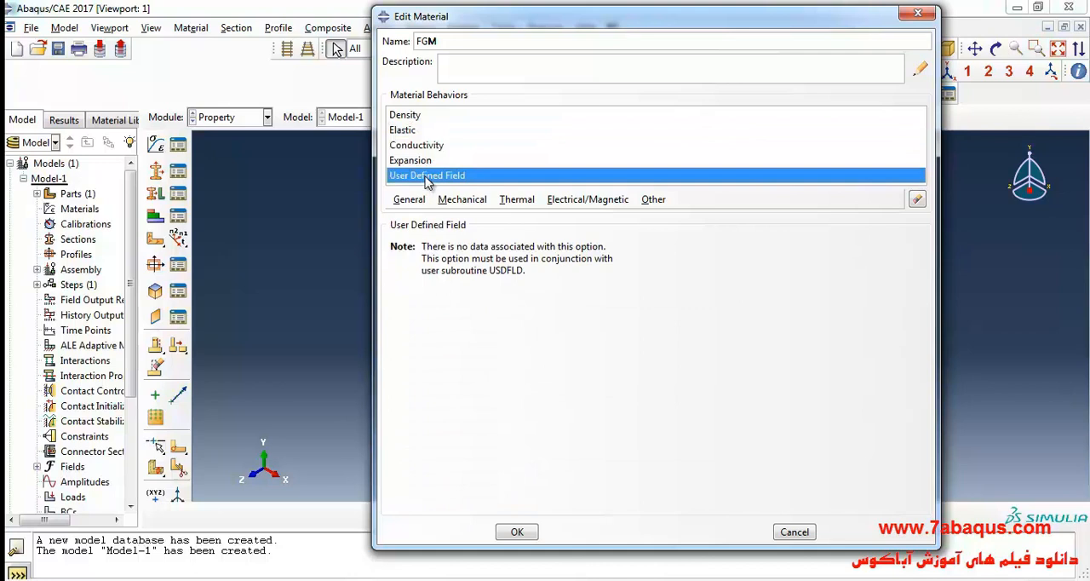
{"action": "mouse_move", "coordinate": [526, 282]}
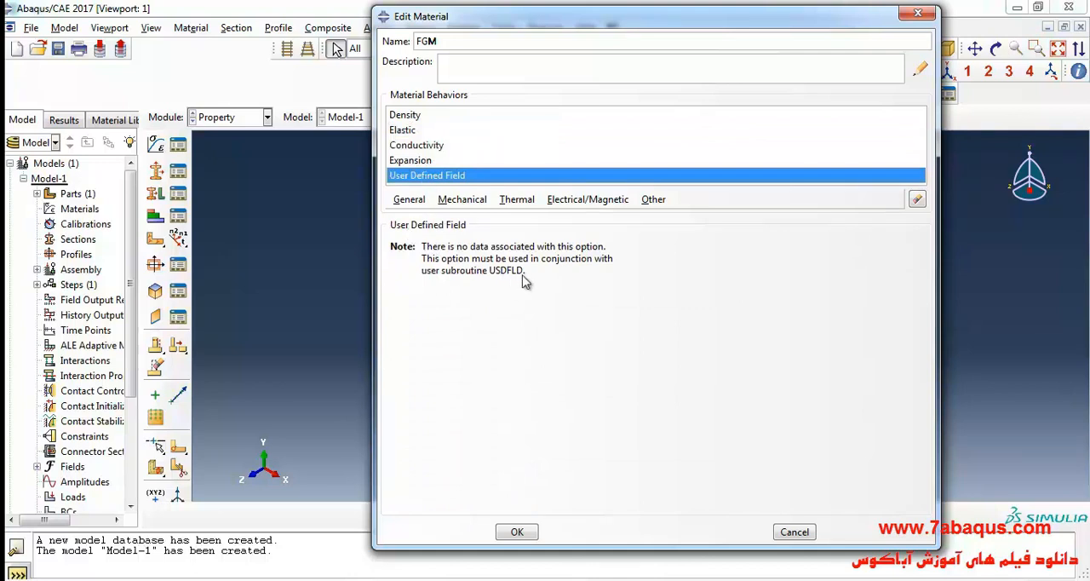
{"action": "mouse_move", "coordinate": [496, 293]}
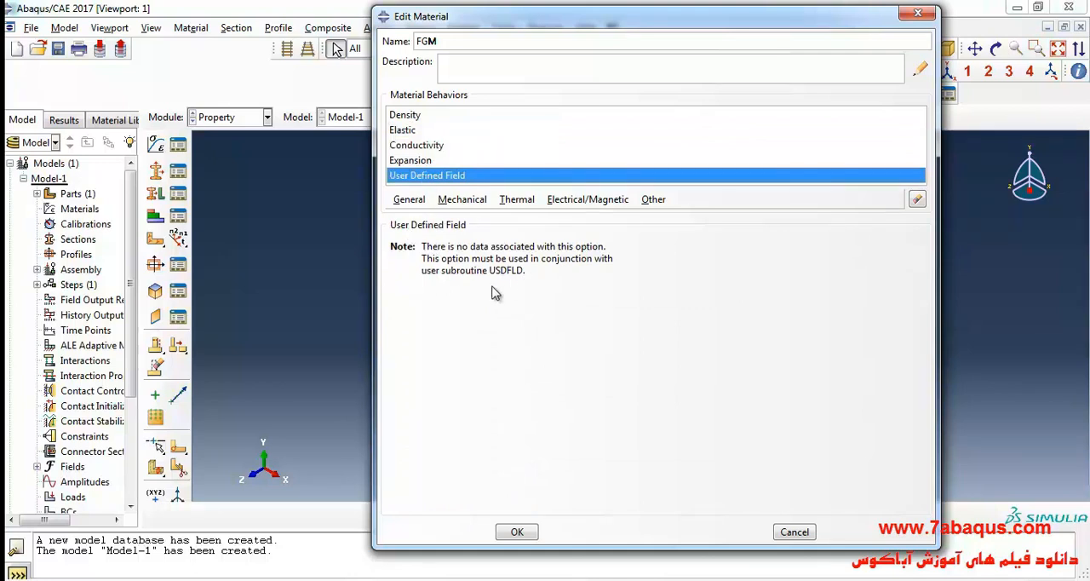
{"action": "mouse_move", "coordinate": [505, 292]}
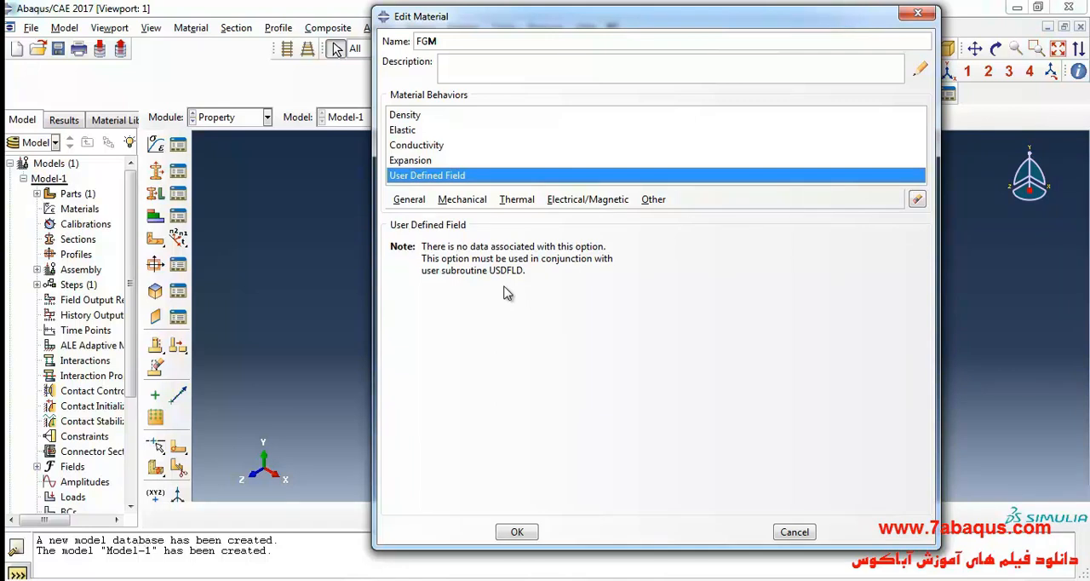
{"action": "left_click", "coordinate": [409, 198]}
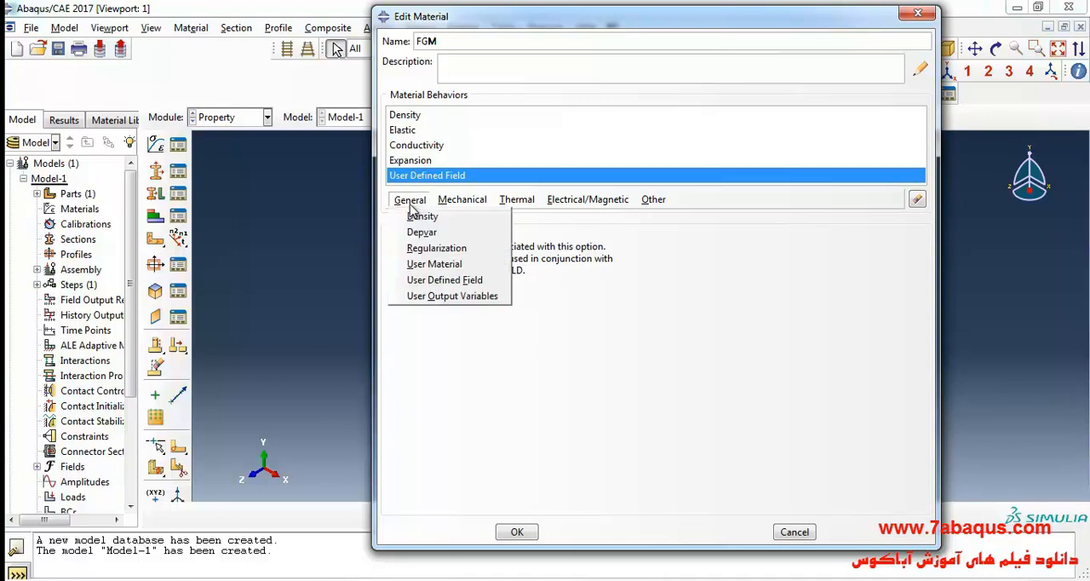
{"action": "mouse_move", "coordinate": [421, 232]}
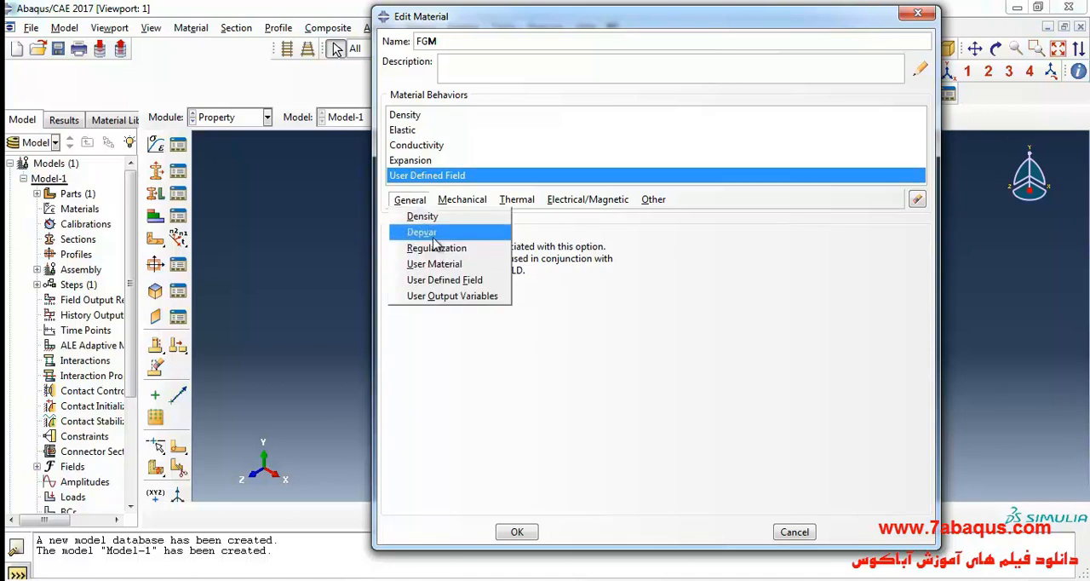
Add a Depvar behaviour to FGM and edit its number of solution-dependent state variables.
{"action": "left_click", "coordinate": [422, 232]}
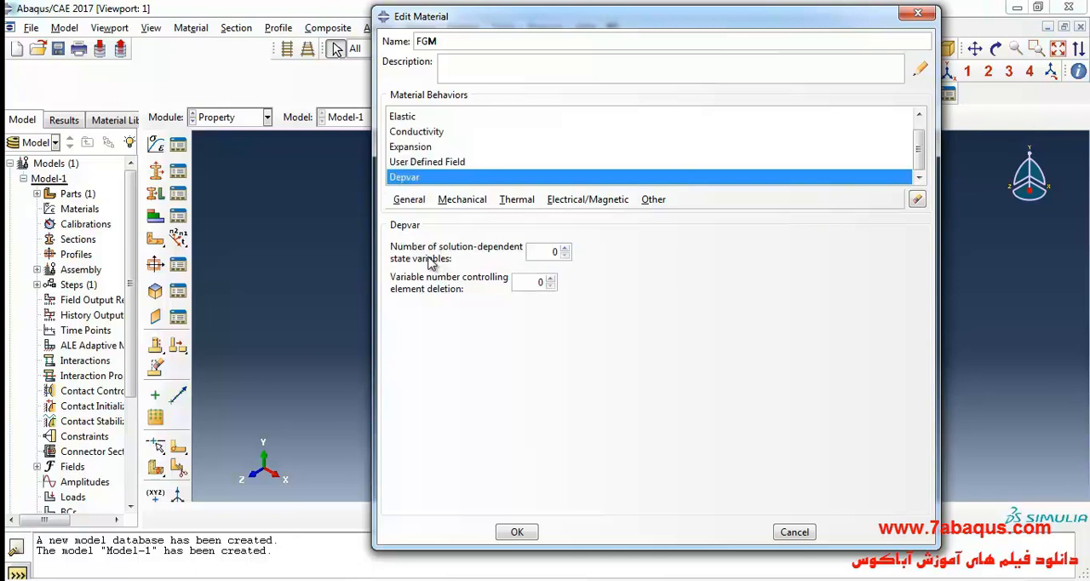
{"action": "left_click", "coordinate": [516, 531]}
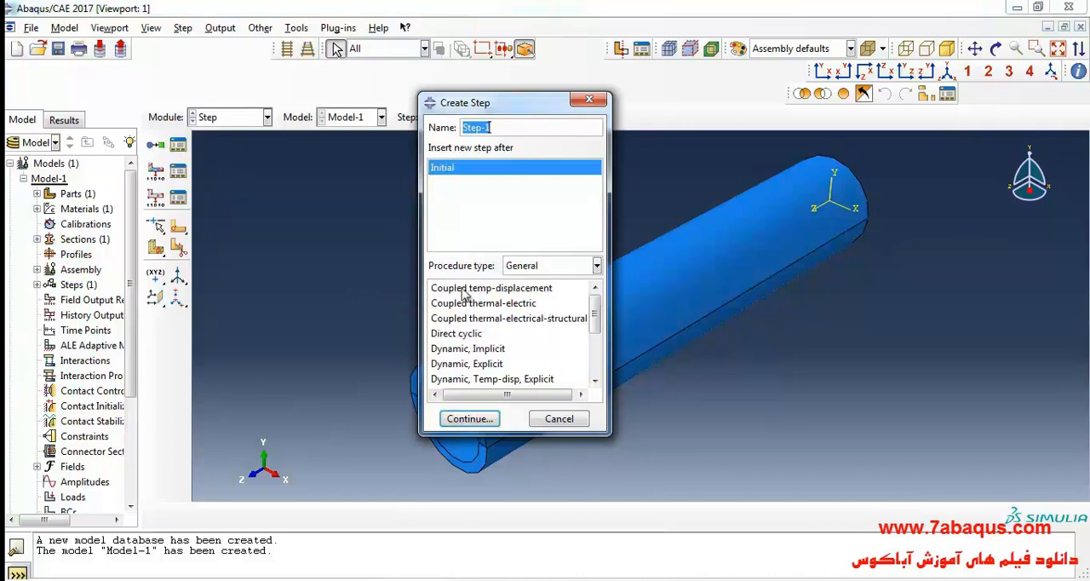
Create Step-1 as a coupled temperature-displacement procedure.
{"action": "left_click", "coordinate": [491, 287]}
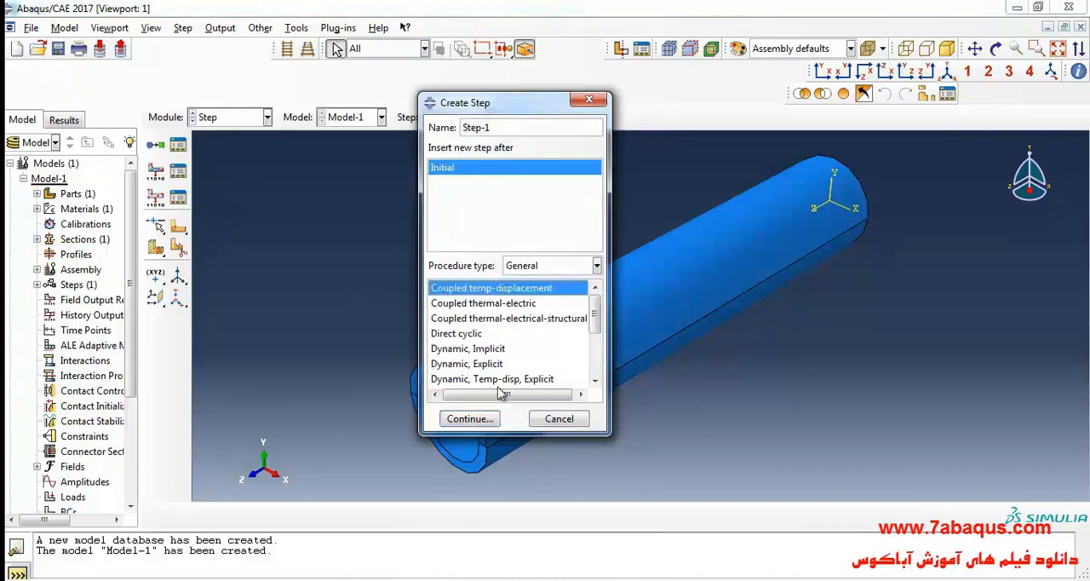
{"action": "left_click", "coordinate": [469, 418]}
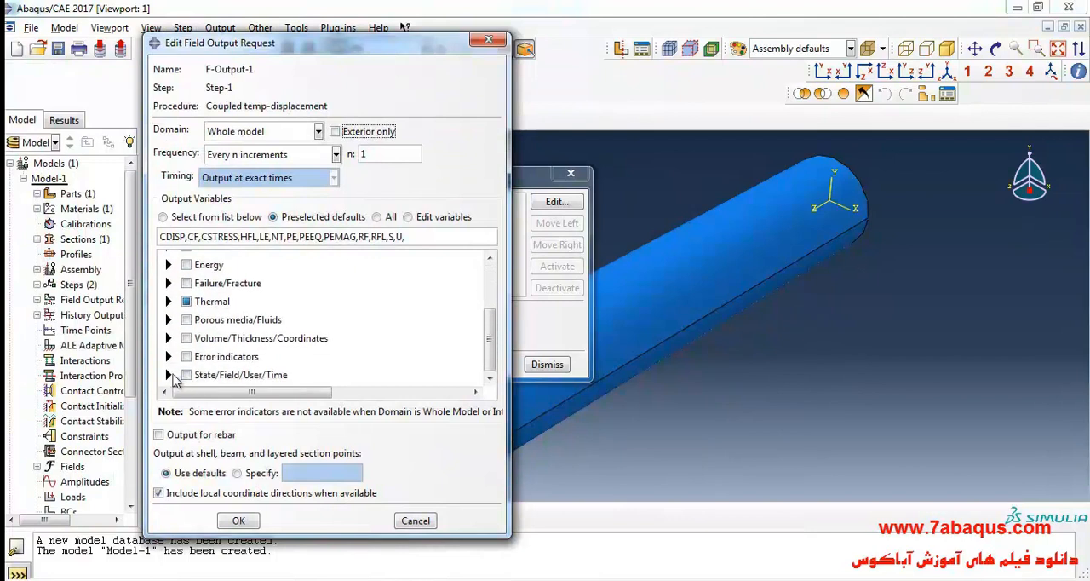
In the field output request, expand State/Field/User/Time and include SDV and FV variables.
{"action": "left_click", "coordinate": [169, 375]}
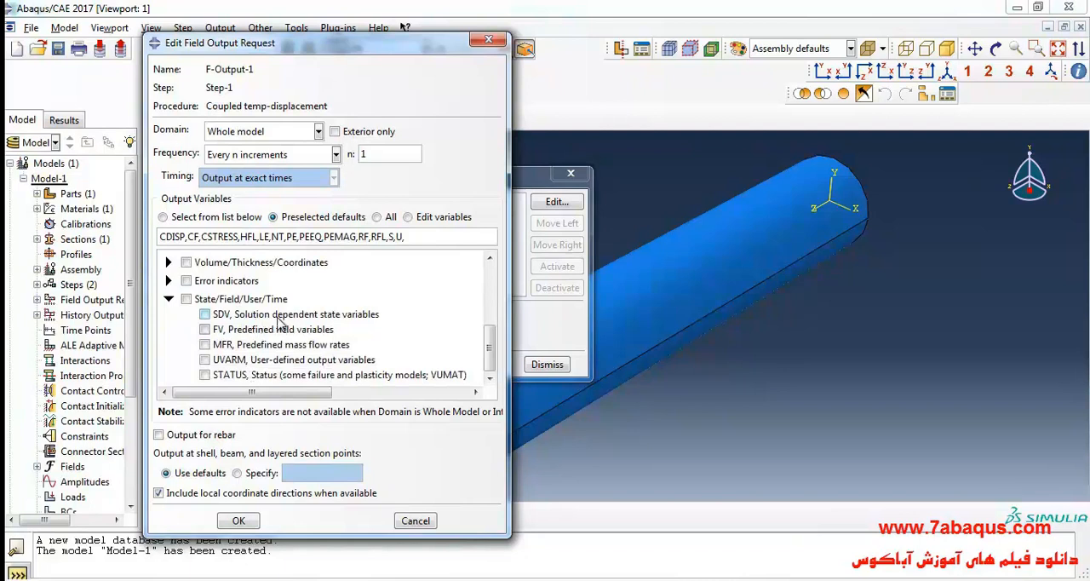
{"action": "left_click", "coordinate": [205, 314]}
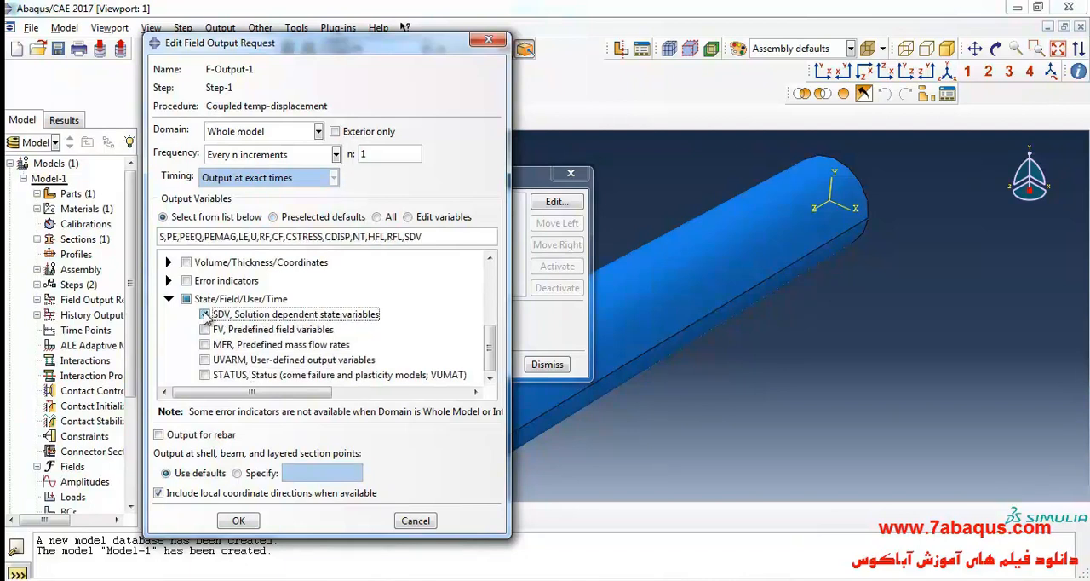
{"action": "left_click", "coordinate": [204, 315]}
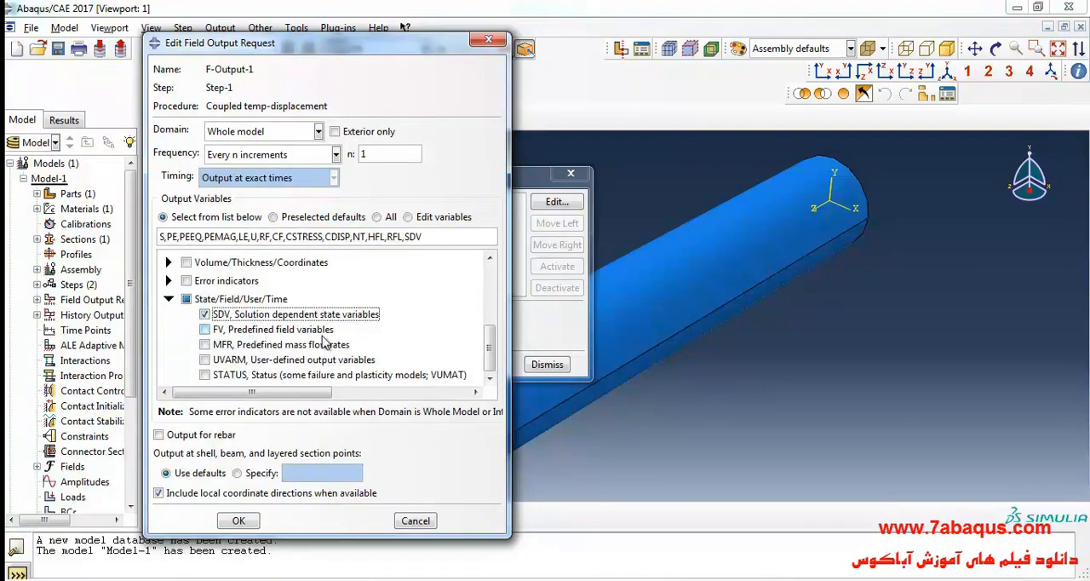
{"action": "left_click", "coordinate": [205, 328]}
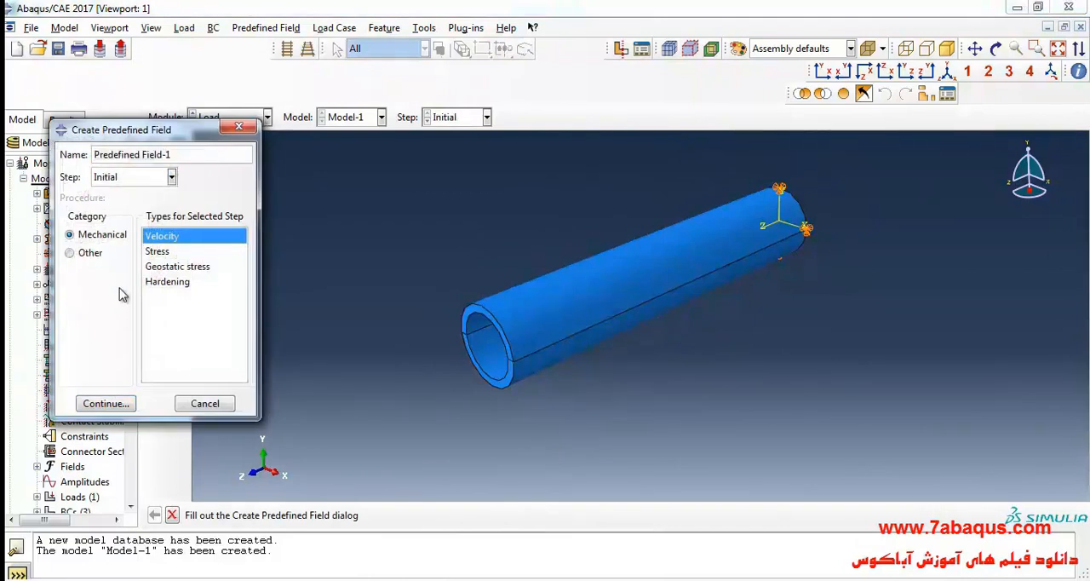
Create an Other > Temperature predefined field of magnitude 25 on the whole tube.
{"action": "left_click", "coordinate": [69, 252]}
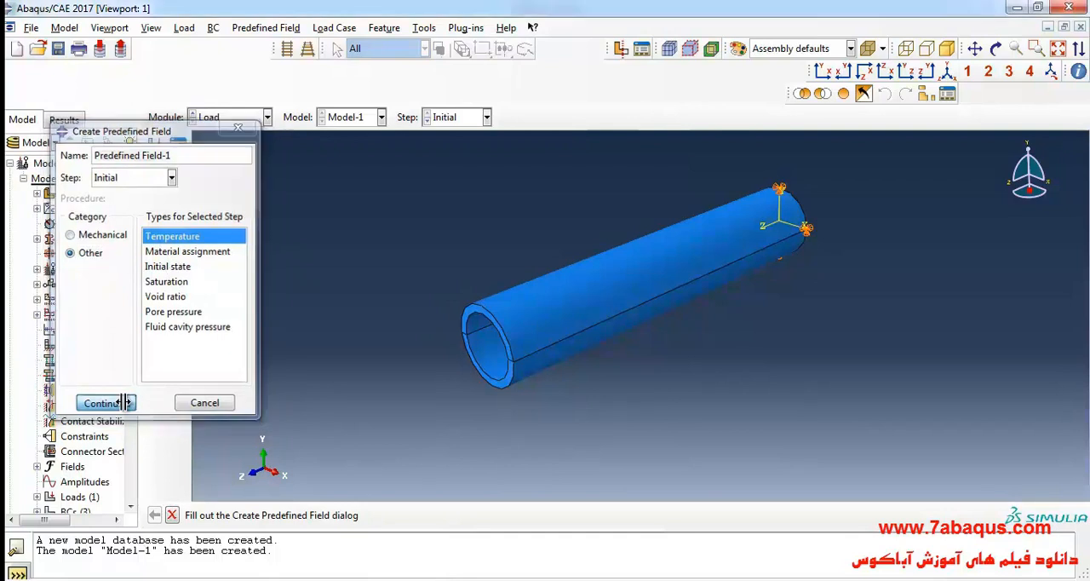
{"action": "left_click", "coordinate": [102, 402]}
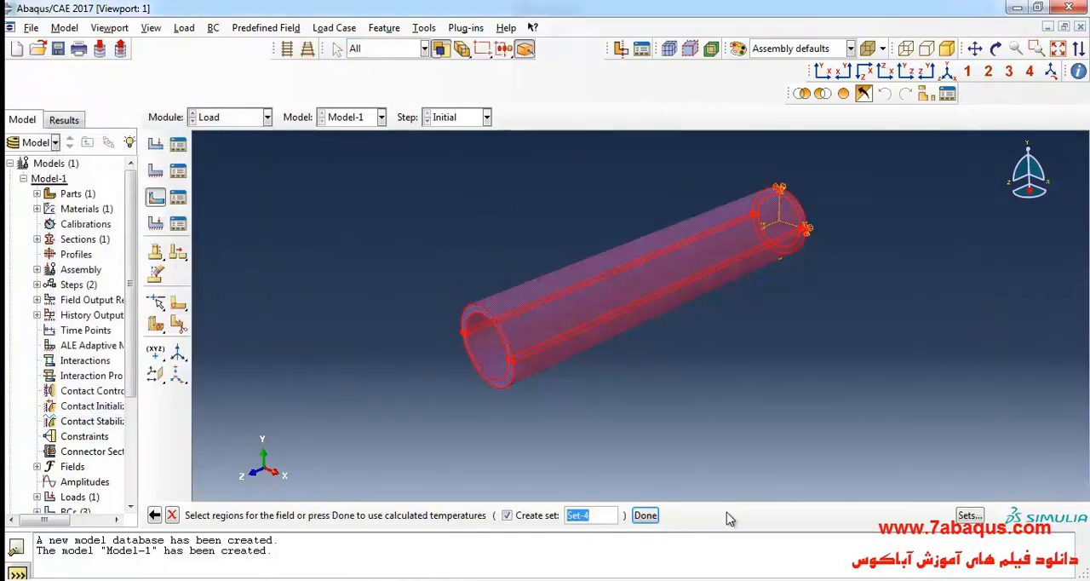
{"action": "left_click", "coordinate": [645, 515]}
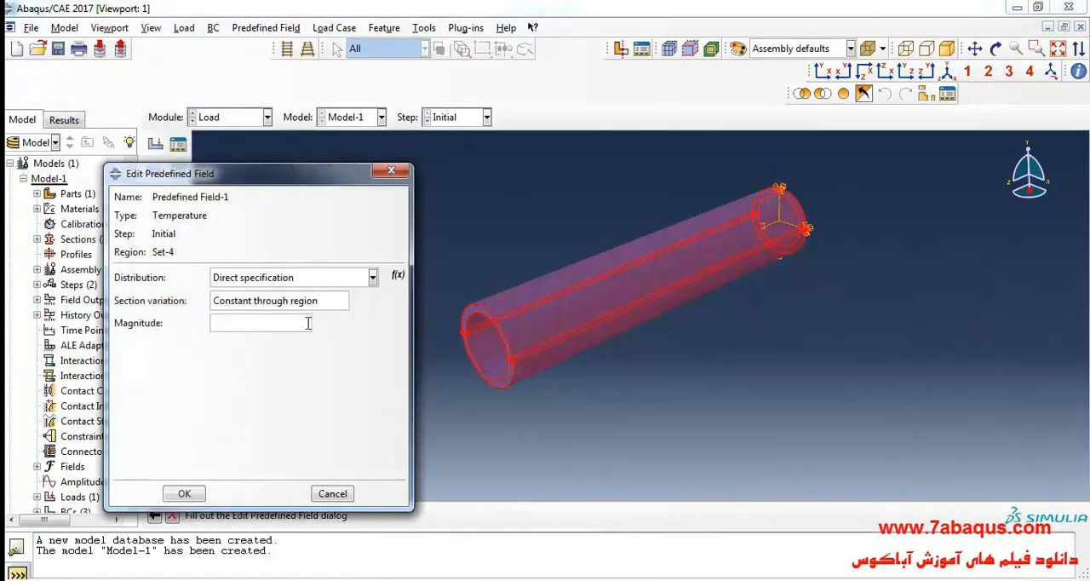
{"action": "type", "text": "25"}
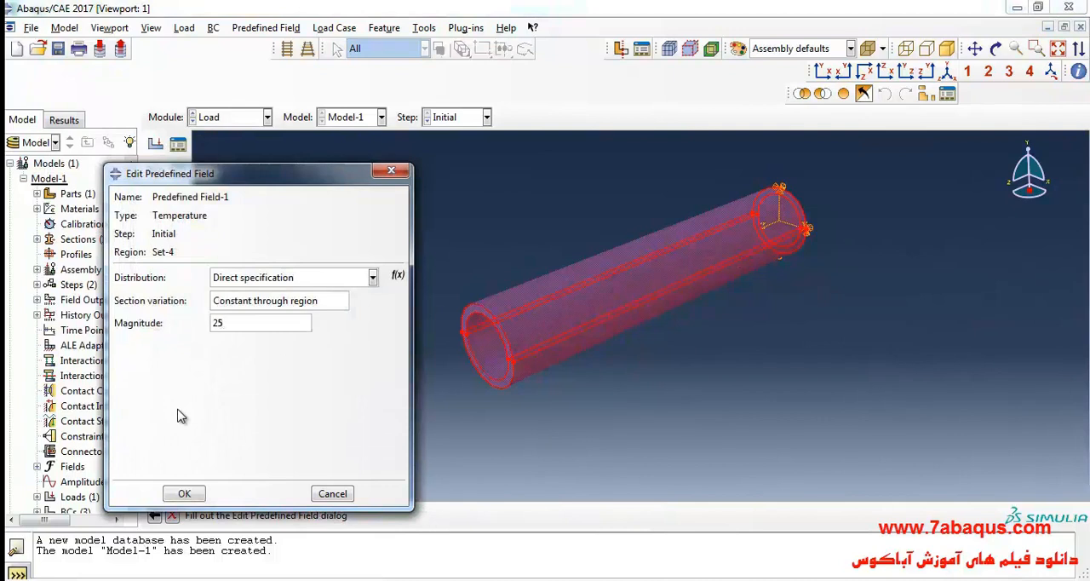
{"action": "left_click", "coordinate": [184, 493]}
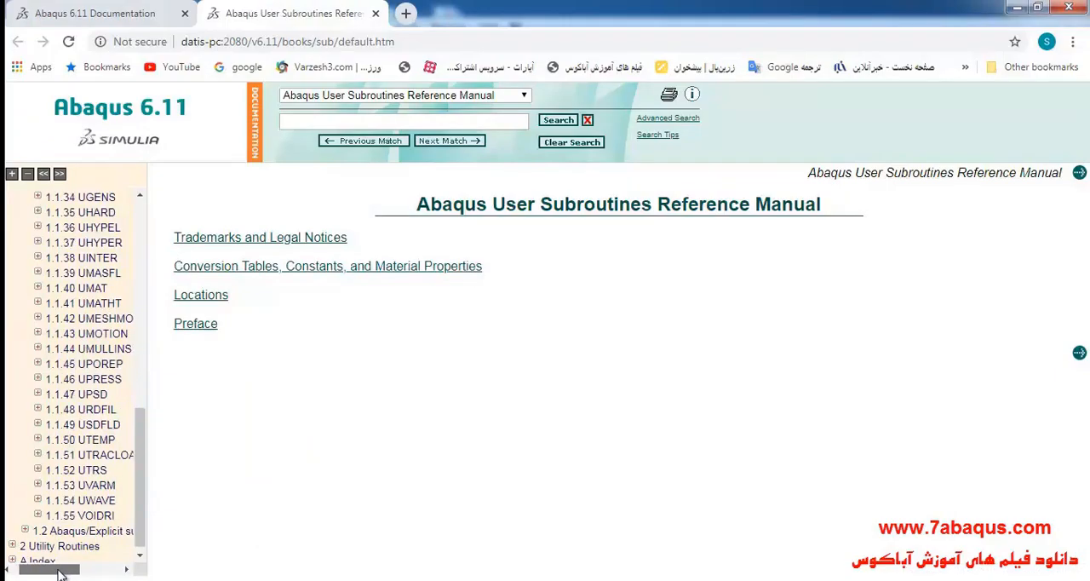
{"action": "mouse_move", "coordinate": [97, 424]}
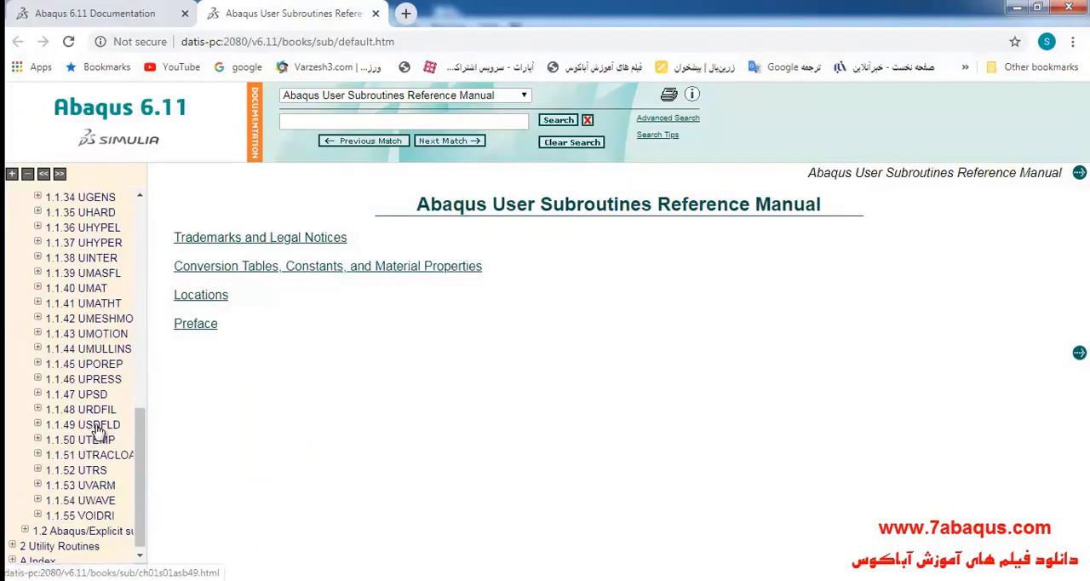
View the 1.1.49 USDFLD reference's subroutine interface and attach FGM-USDFLD.for to the job.
{"action": "left_click", "coordinate": [101, 424]}
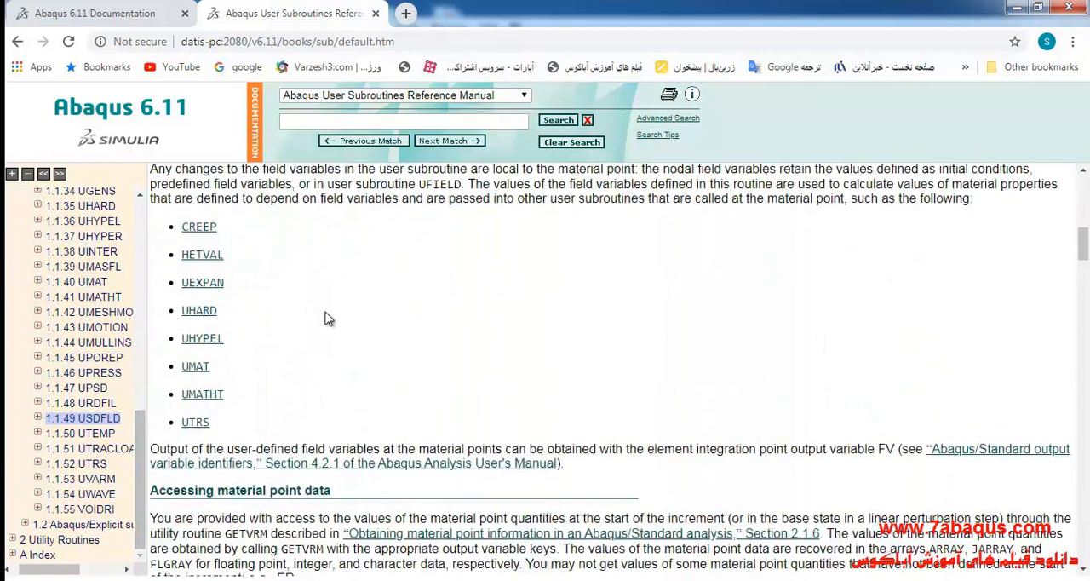
{"action": "scroll", "scroll_direction": "down", "scroll_amount": 3}
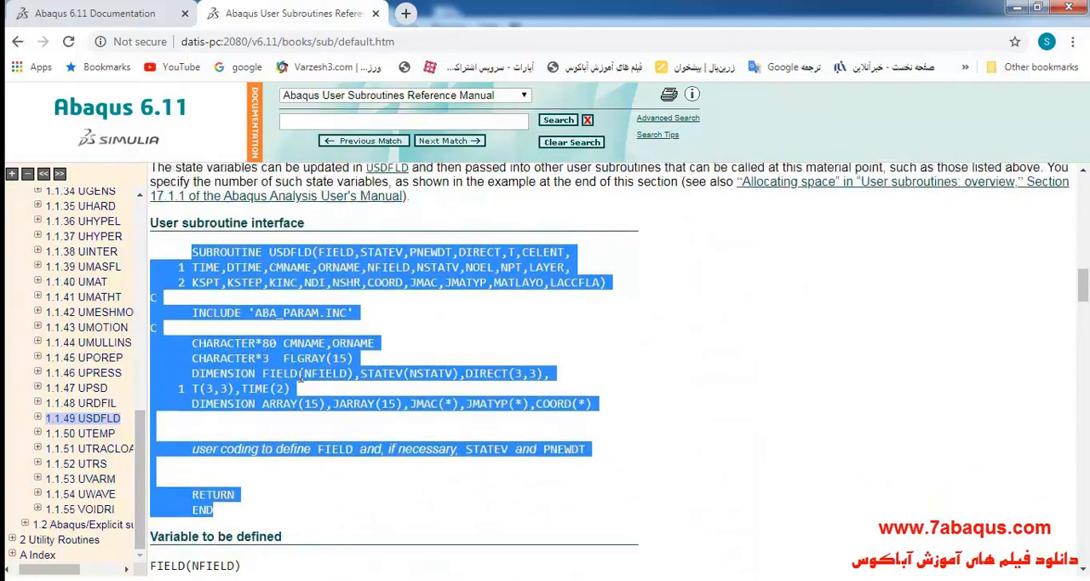
{"action": "scroll", "scroll_direction": "down", "scroll_amount": 3}
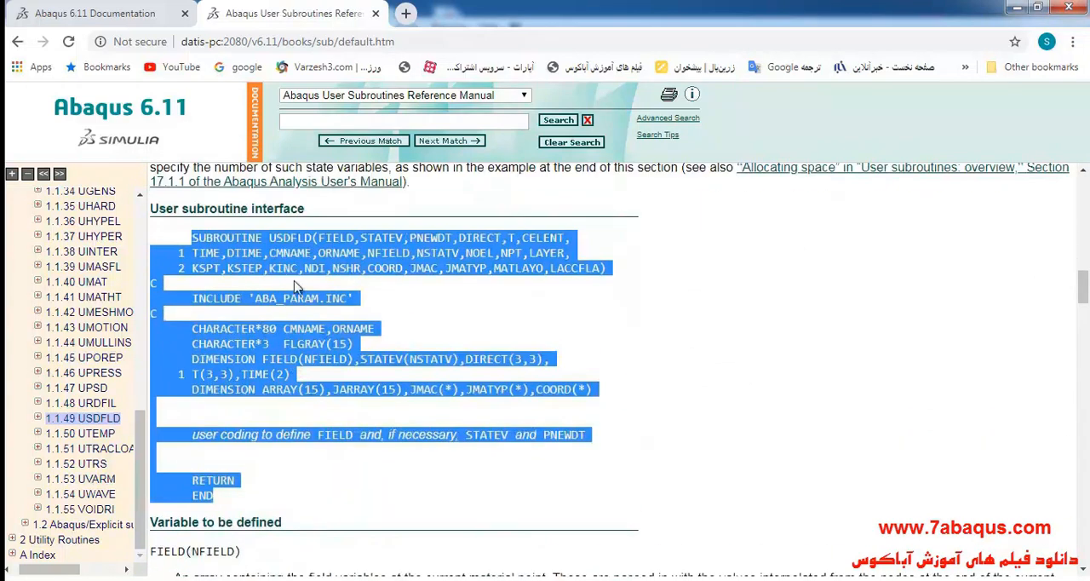
{"action": "mouse_move", "coordinate": [570, 572]}
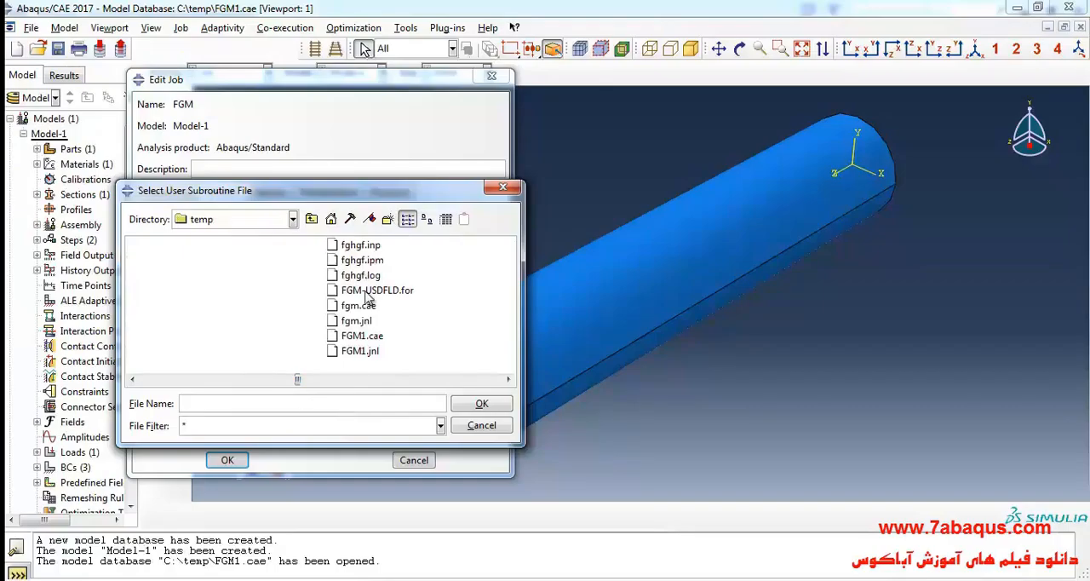
{"action": "left_click", "coordinate": [377, 289]}
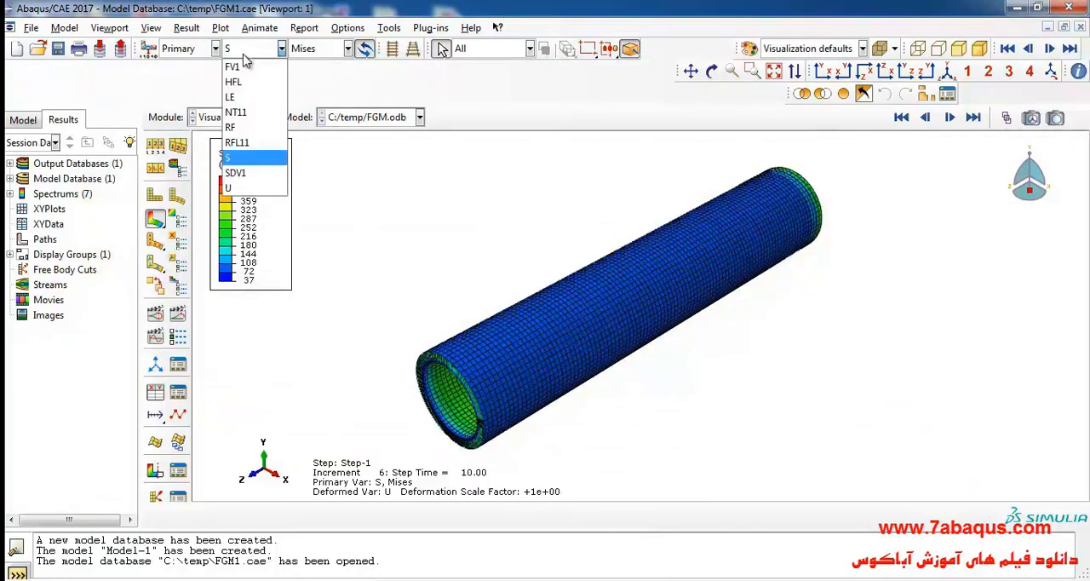
{"action": "mouse_move", "coordinate": [232, 67]}
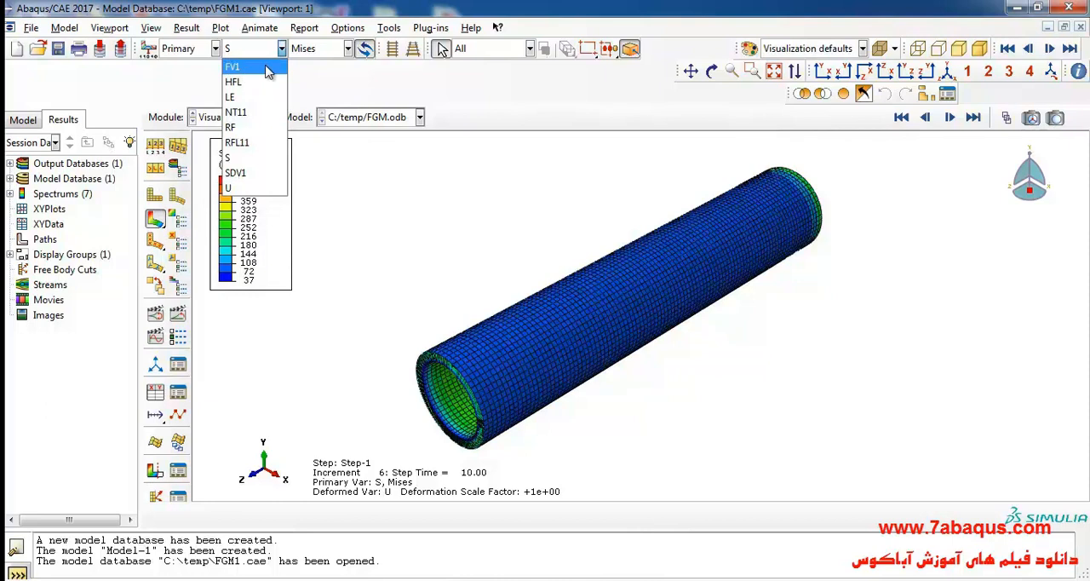
Contour FV1 on the tube and view the ring cross-section head-on.
{"action": "left_click", "coordinate": [233, 66]}
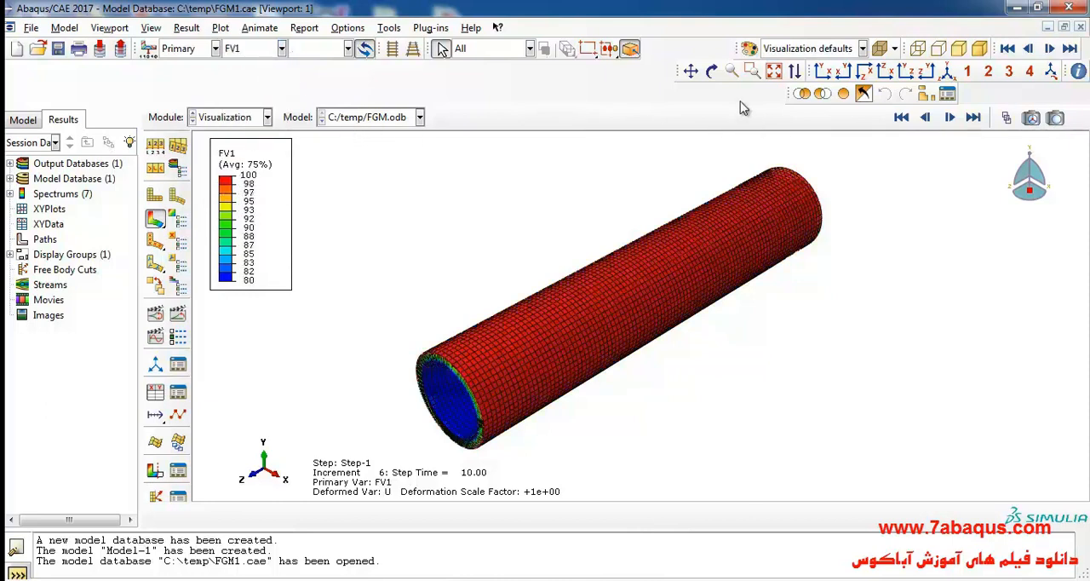
{"action": "left_click", "coordinate": [393, 48]}
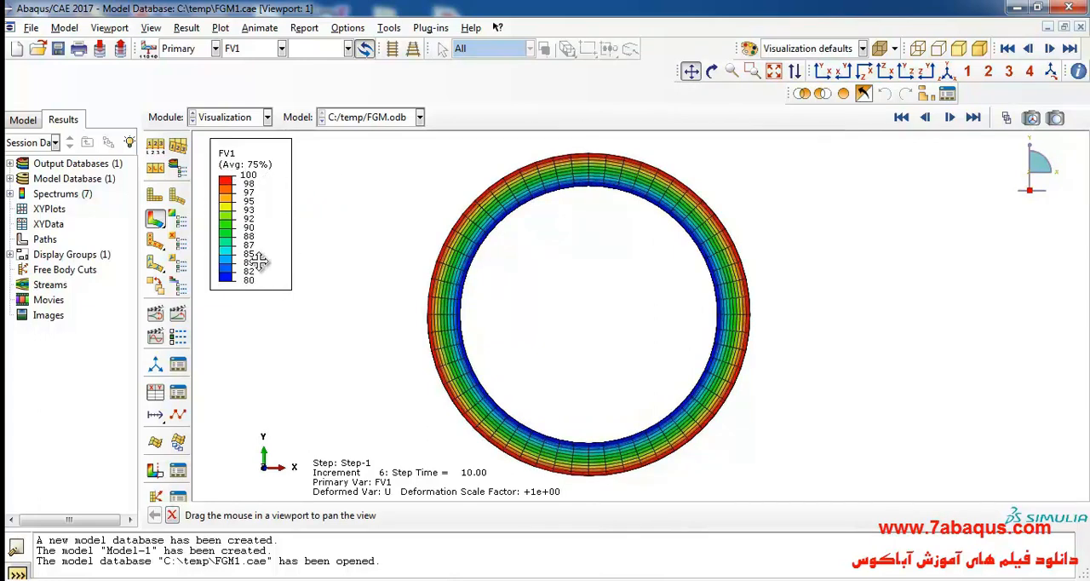
Switch the primary field output from FV1 to SDV1, shown as radius.
{"action": "left_click", "coordinate": [276, 47]}
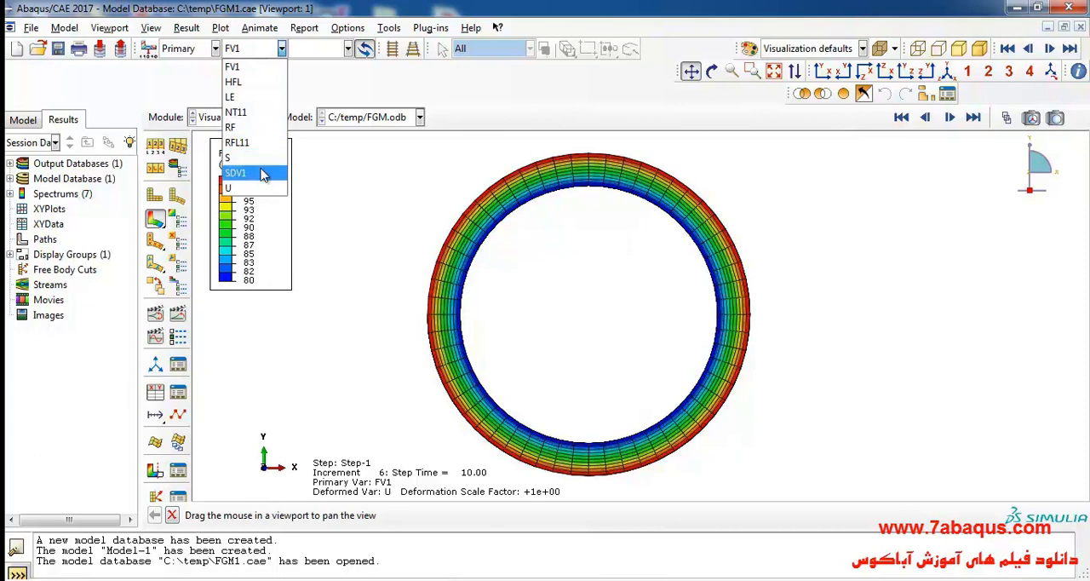
{"action": "left_click", "coordinate": [236, 172]}
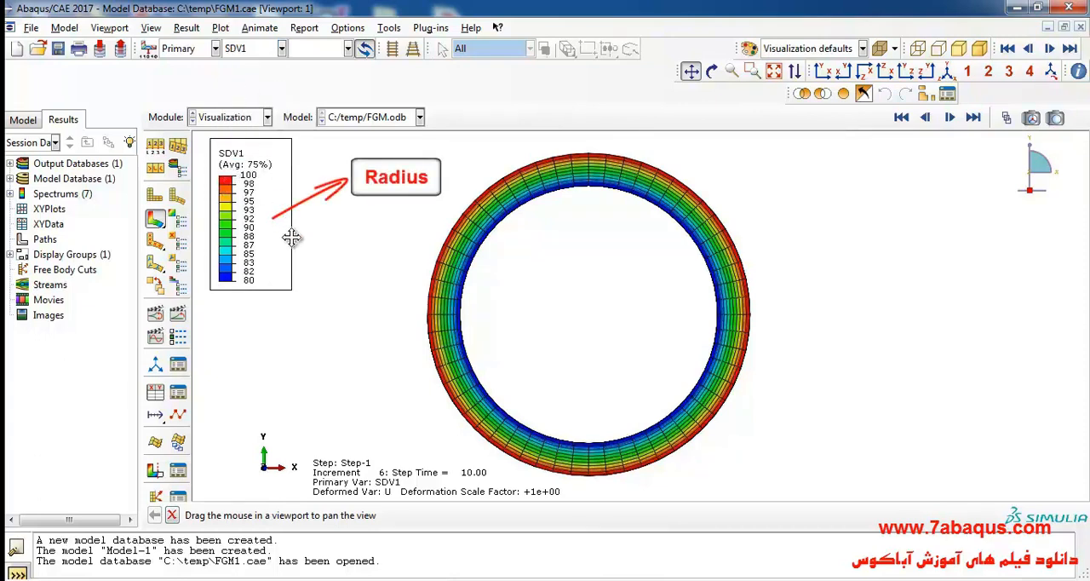
{"action": "mouse_move", "coordinate": [263, 288]}
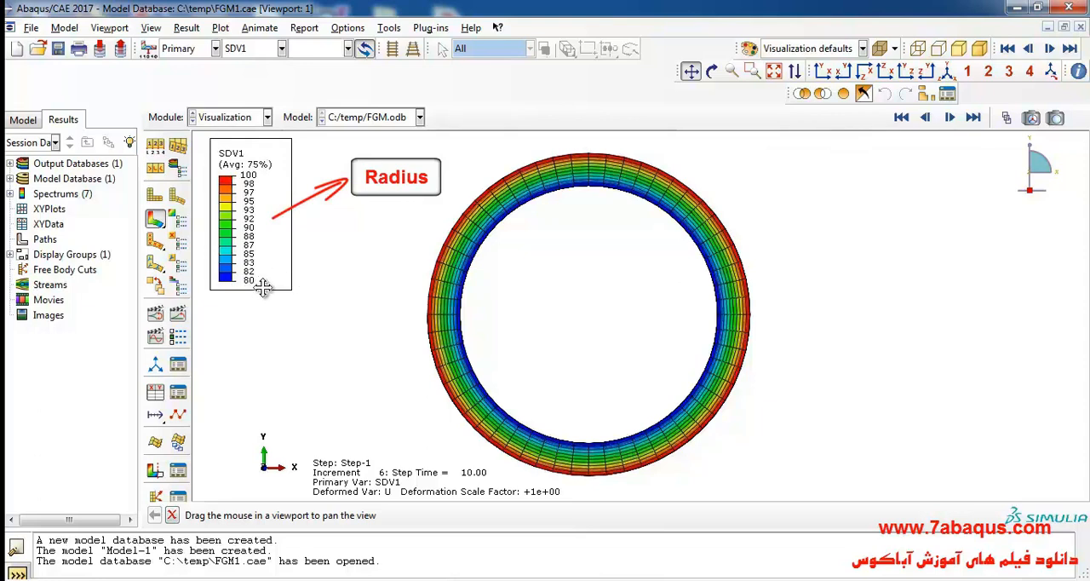